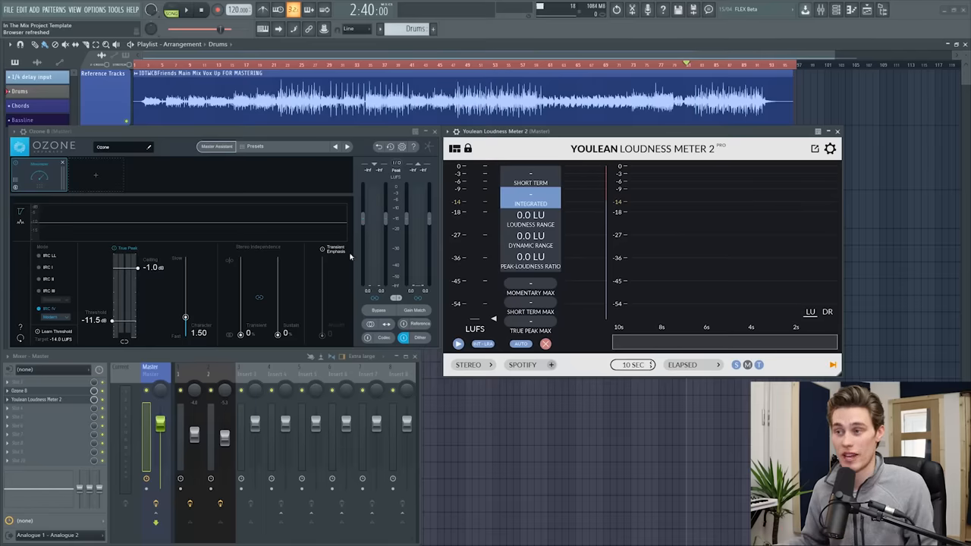
{"action": "mouse_move", "coordinate": [452, 296]}
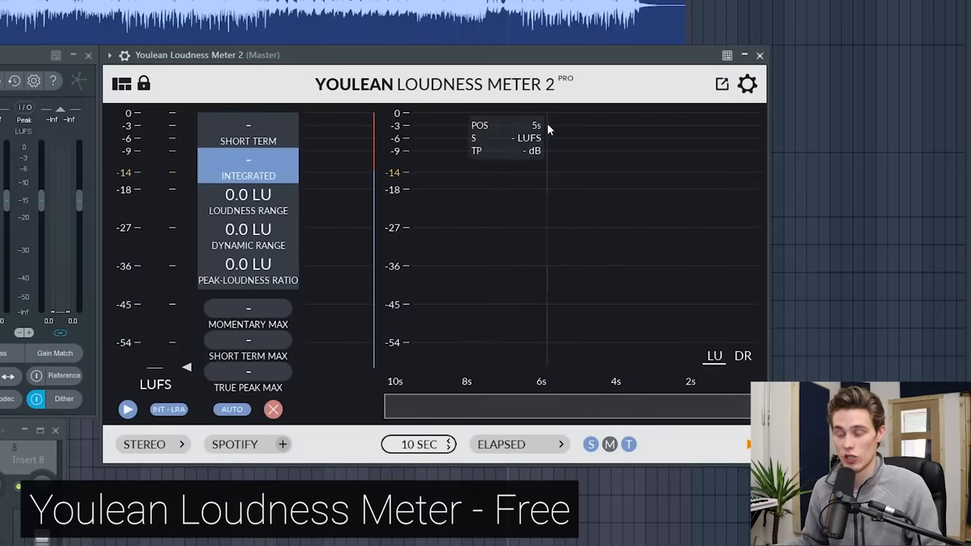
{"action": "mouse_move", "coordinate": [563, 85]}
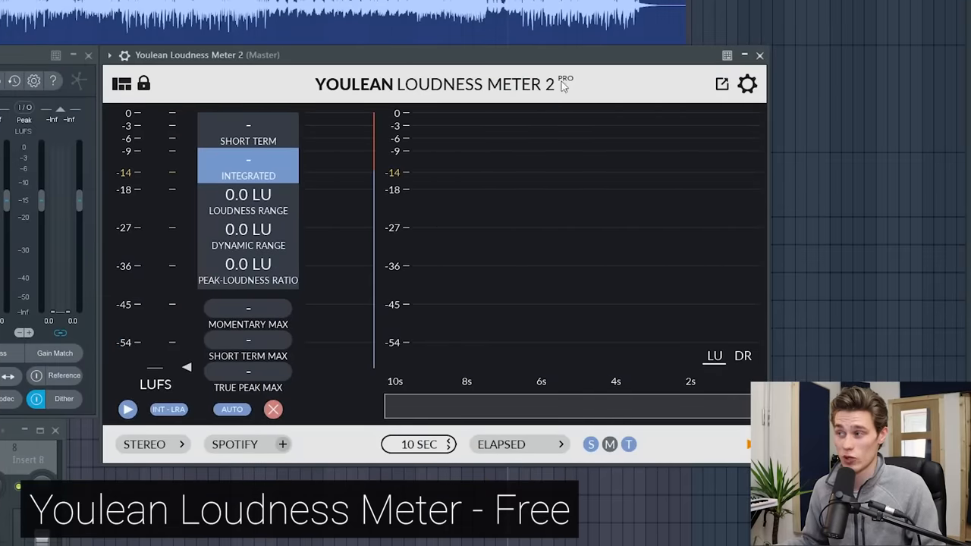
{"action": "mouse_move", "coordinate": [363, 236]}
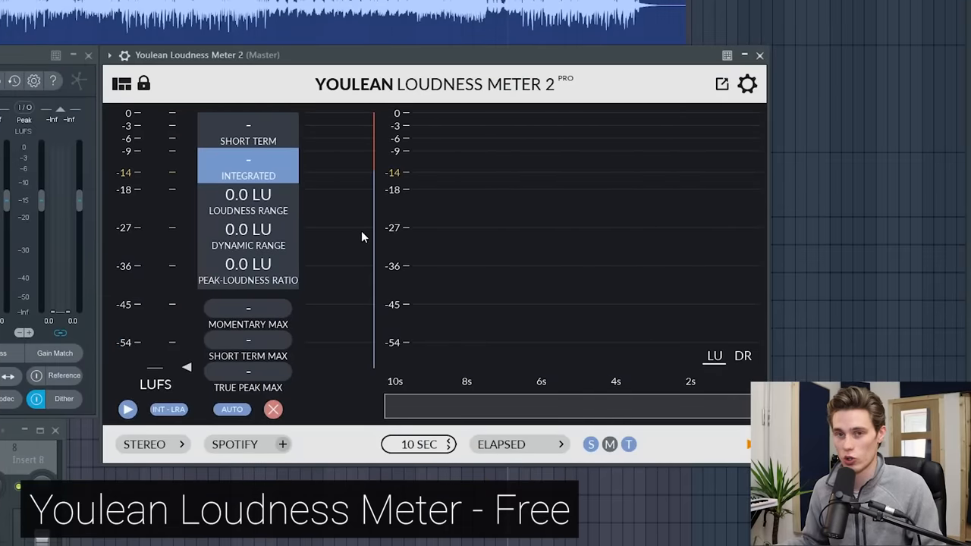
{"action": "mouse_move", "coordinate": [319, 226]}
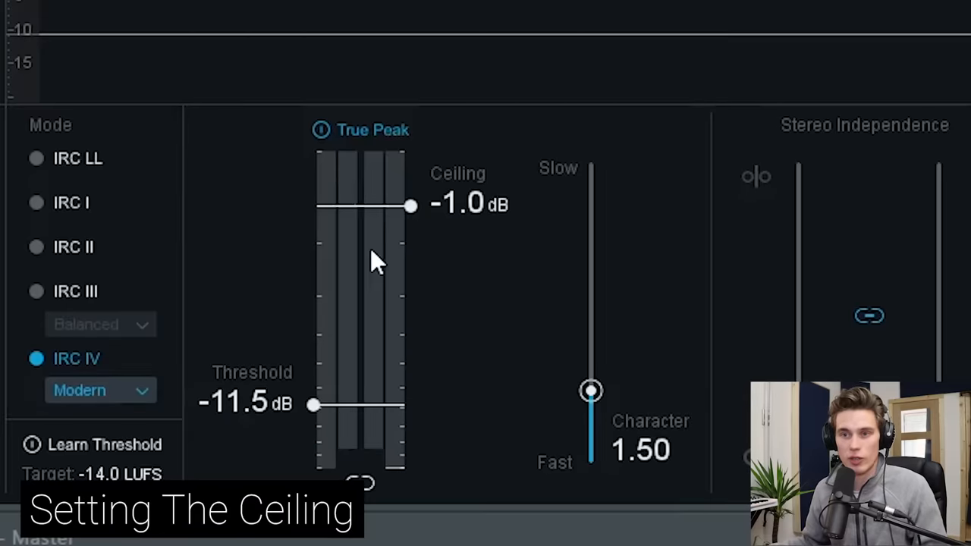
Drag the Ozone Maximizer ceiling up toward 0.0 dB, then settle it at -0.3 dB
{"action": "left_click_drag", "start_coordinate": [411, 207], "coordinate": [409, 203]}
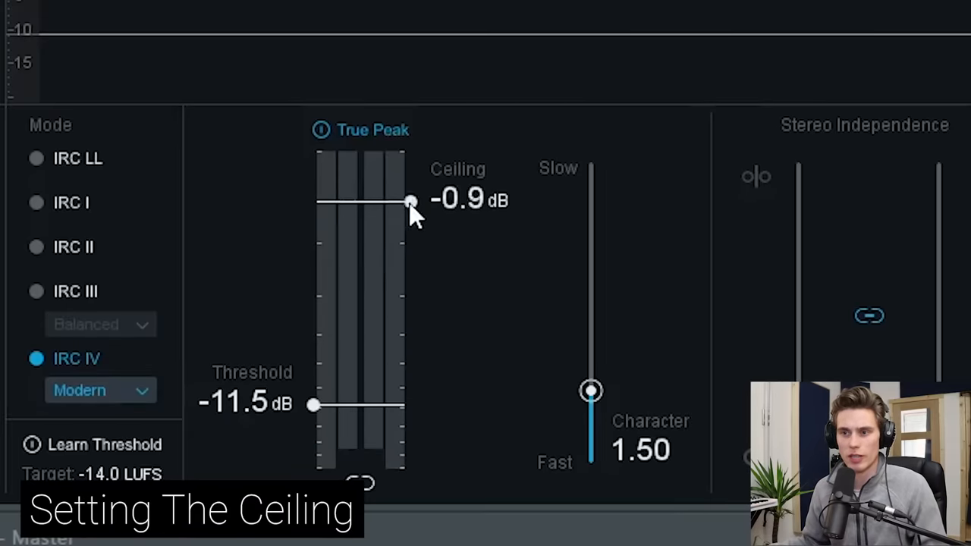
{"action": "left_click_drag", "start_coordinate": [410, 204], "coordinate": [410, 191]}
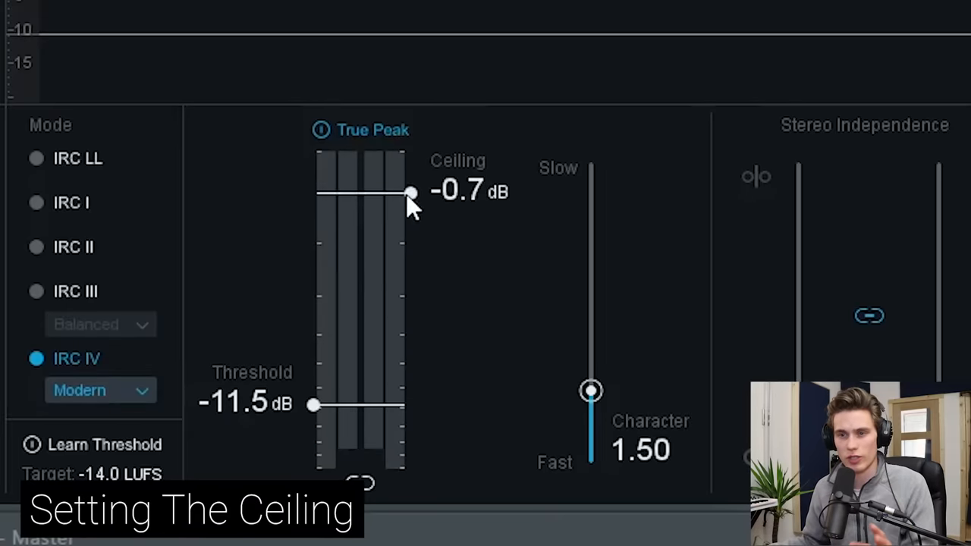
{"action": "left_click_drag", "start_coordinate": [410, 192], "coordinate": [412, 153]}
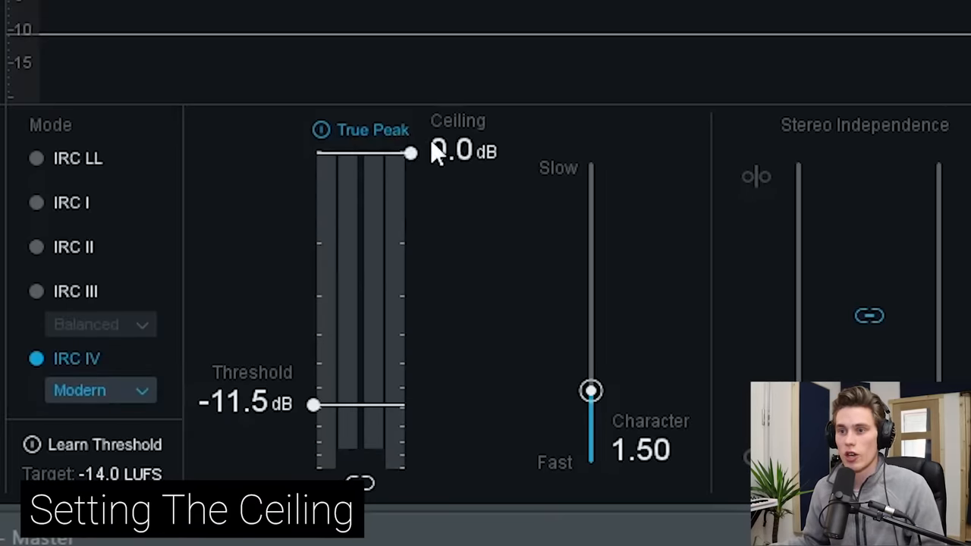
{"action": "left_click_drag", "start_coordinate": [413, 153], "coordinate": [413, 158]}
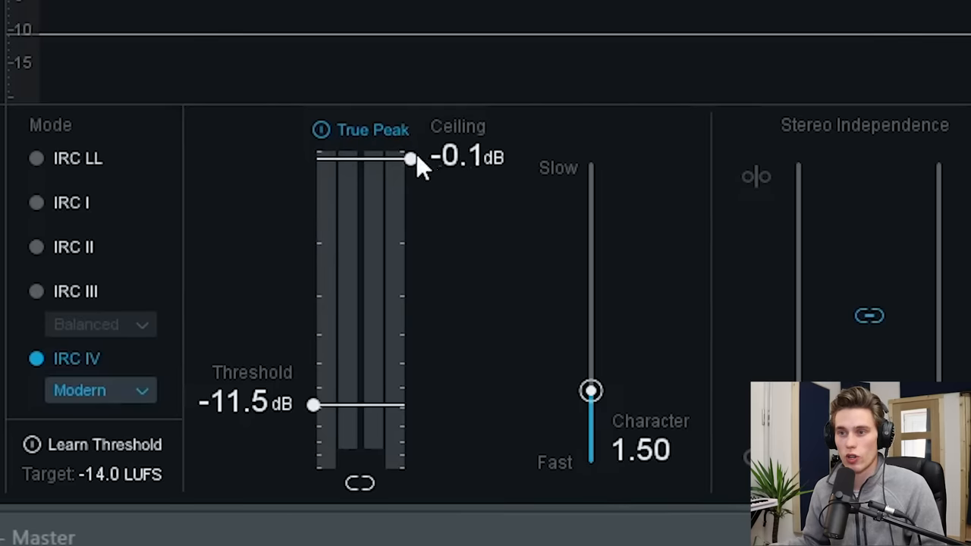
{"action": "left_click_drag", "start_coordinate": [409, 159], "coordinate": [410, 170]}
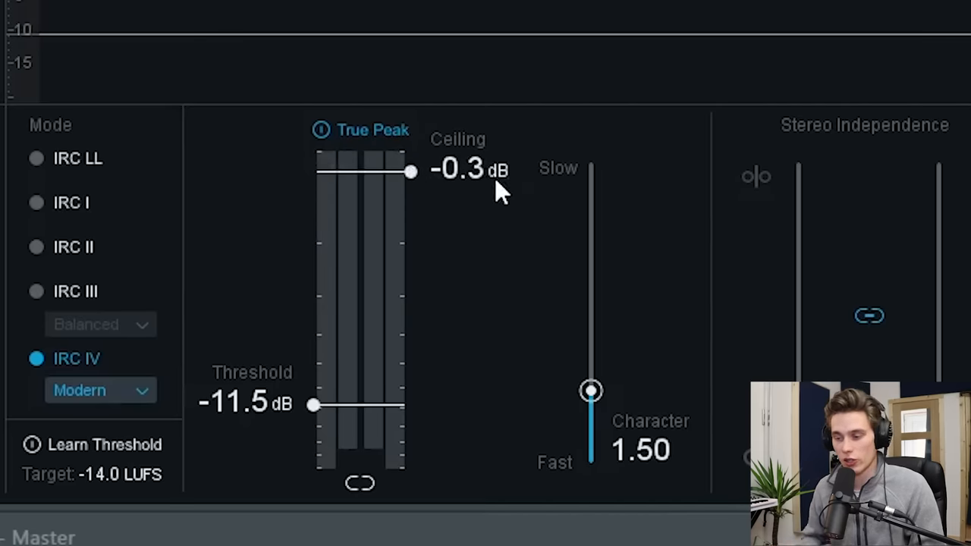
{"action": "mouse_move", "coordinate": [497, 189]}
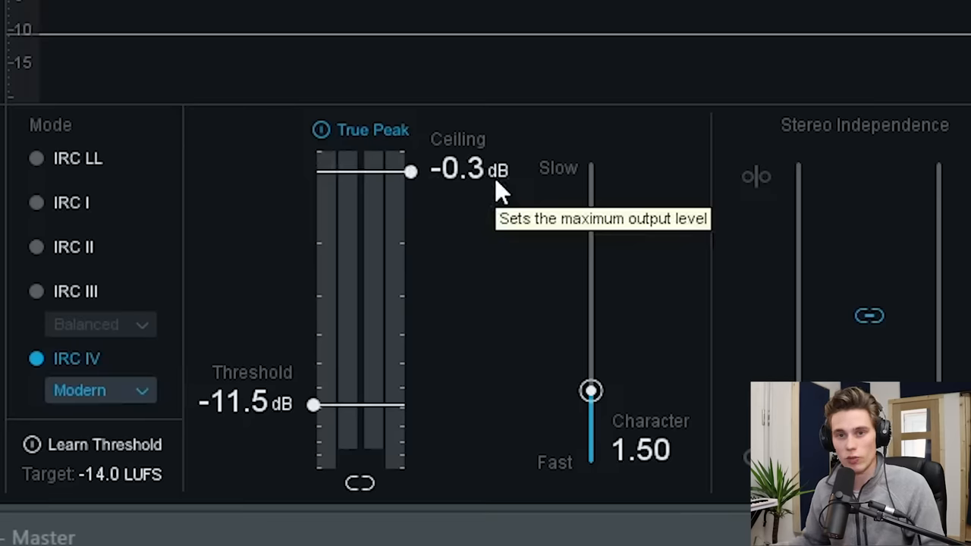
{"action": "mouse_move", "coordinate": [482, 179]}
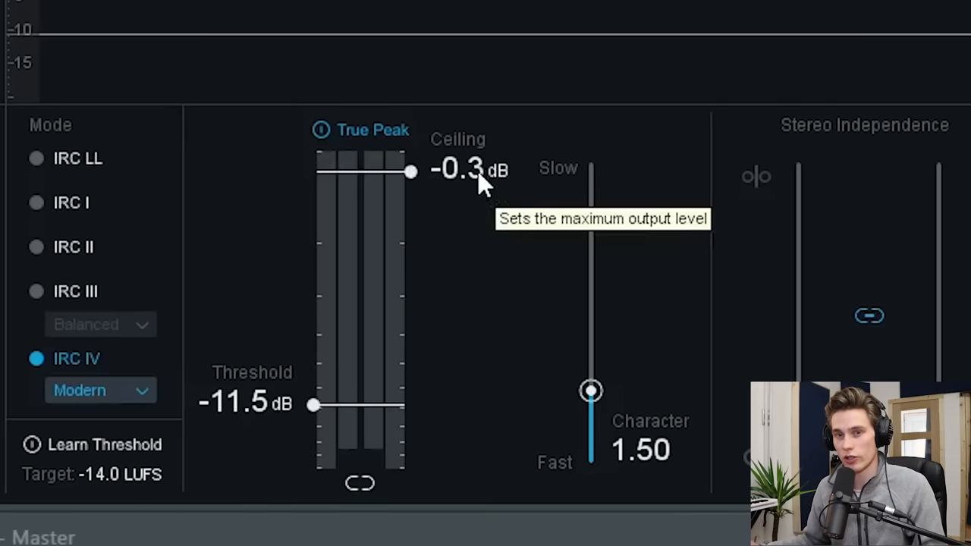
{"action": "mouse_move", "coordinate": [428, 167]}
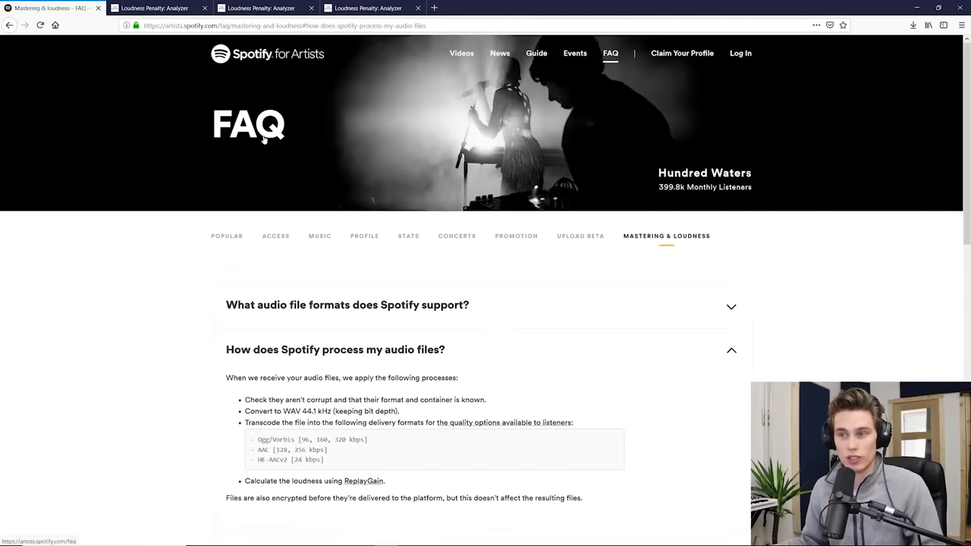
Scroll the Spotify FAQ down to the mastering tips: -14 LUFS integrated, true peak below -1 dB
{"action": "scroll", "scroll_direction": "down", "scroll_amount": 3}
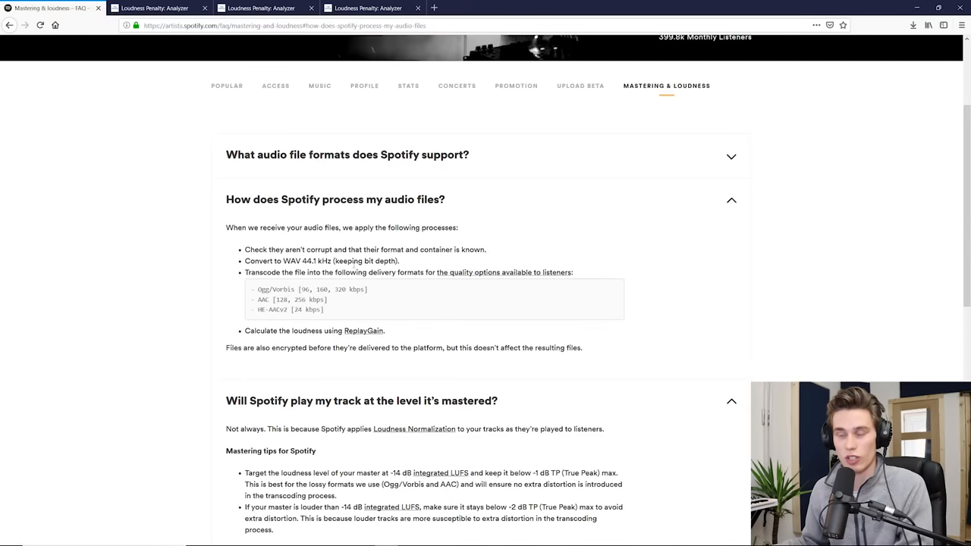
{"action": "scroll", "scroll_direction": "down", "scroll_amount": 3}
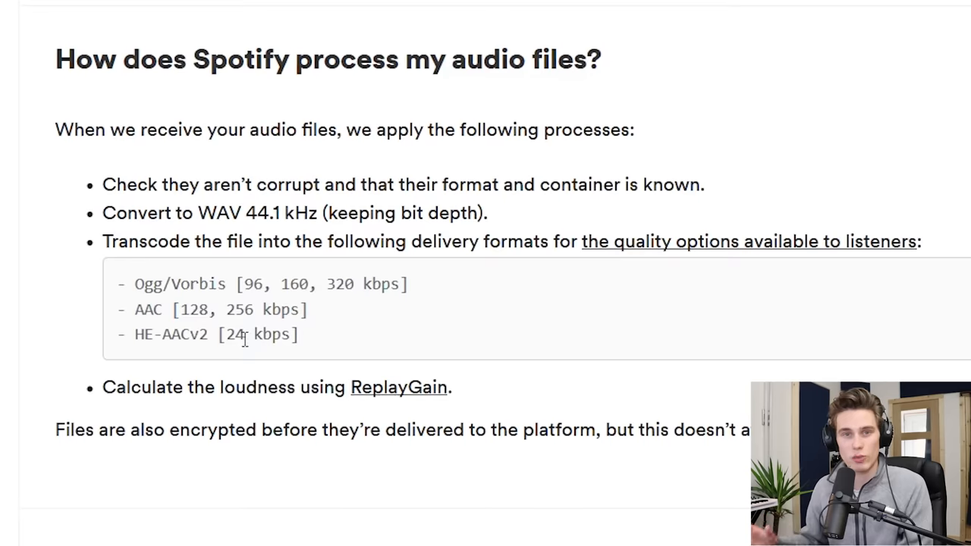
{"action": "scroll", "scroll_direction": "down", "scroll_amount": 3}
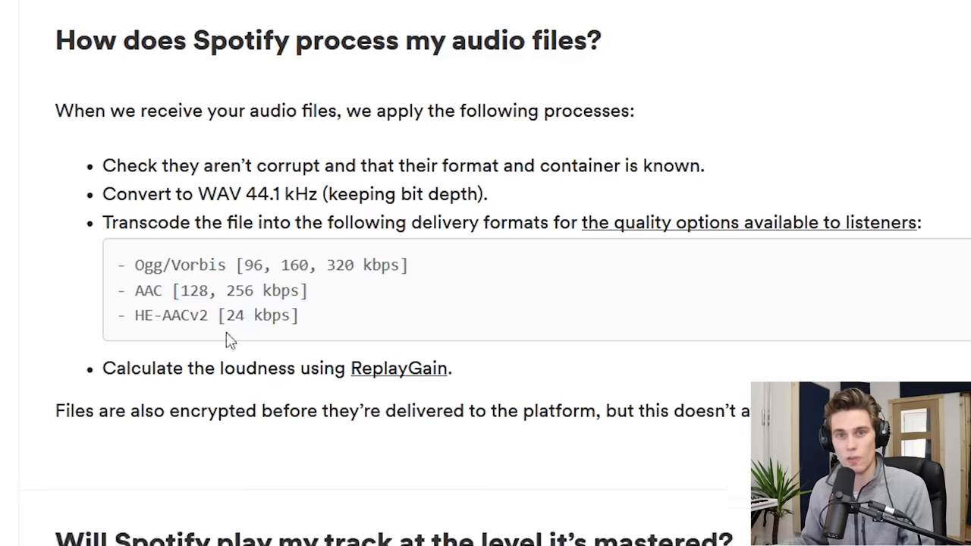
{"action": "scroll", "scroll_direction": "down", "scroll_amount": 3}
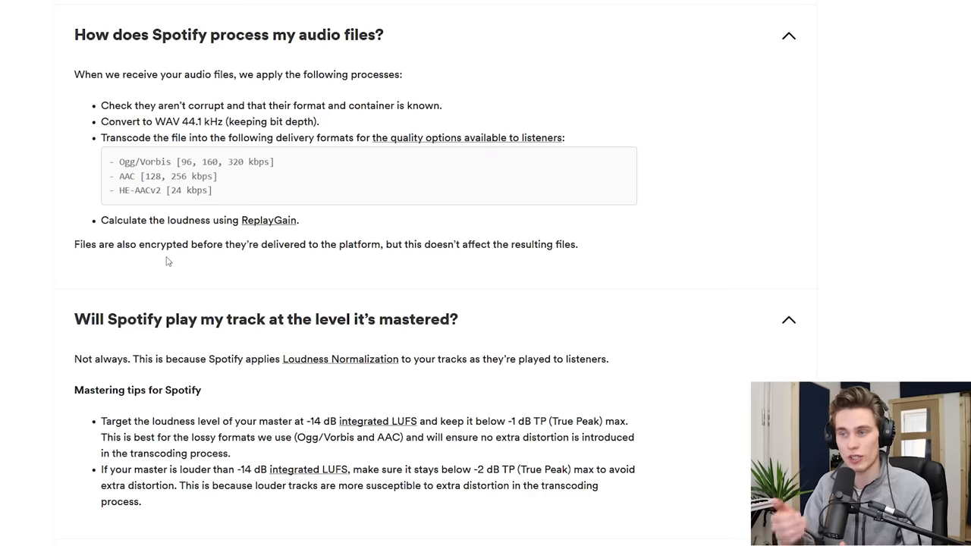
{"action": "scroll", "scroll_direction": "down", "scroll_amount": 3}
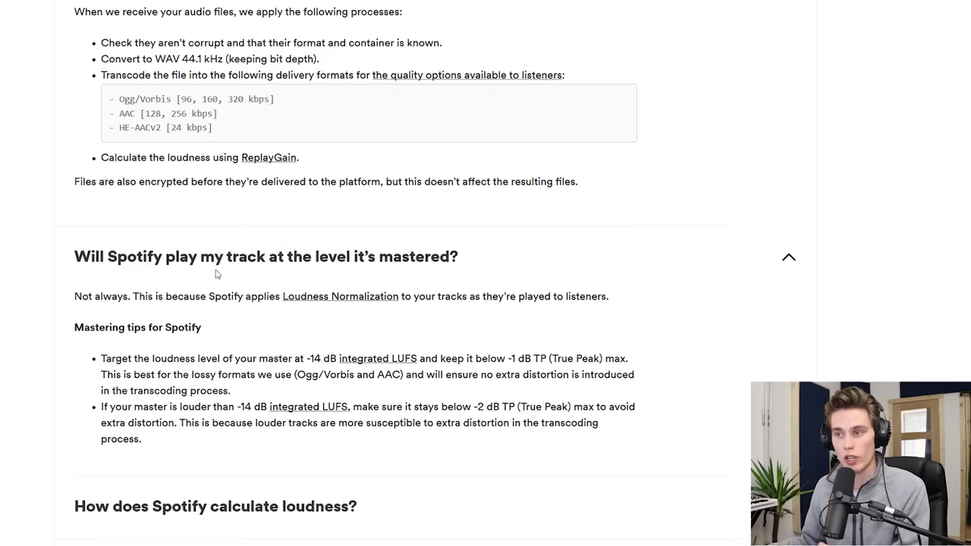
{"action": "scroll", "scroll_direction": "down", "scroll_amount": 3}
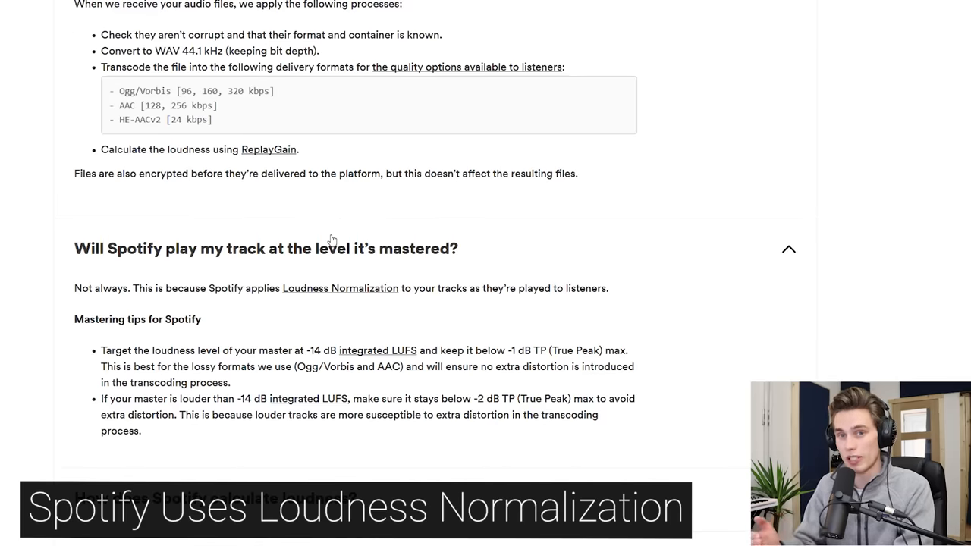
{"action": "scroll", "scroll_direction": "down", "scroll_amount": 3}
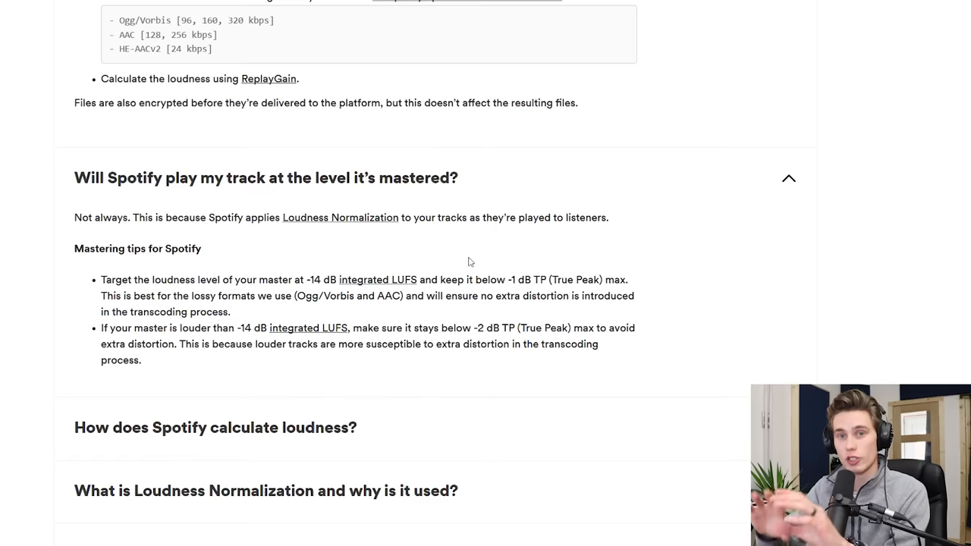
{"action": "mouse_move", "coordinate": [370, 372]}
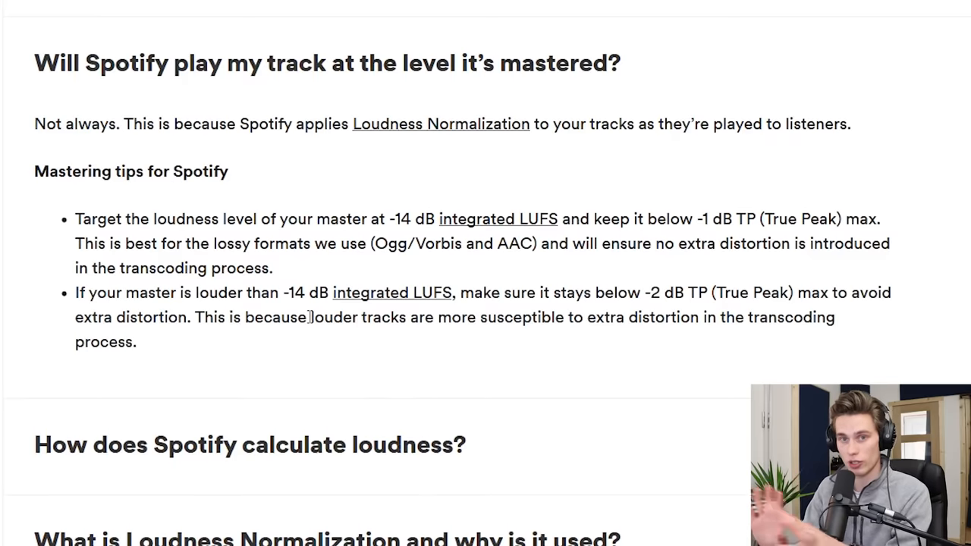
{"action": "mouse_move", "coordinate": [307, 209]}
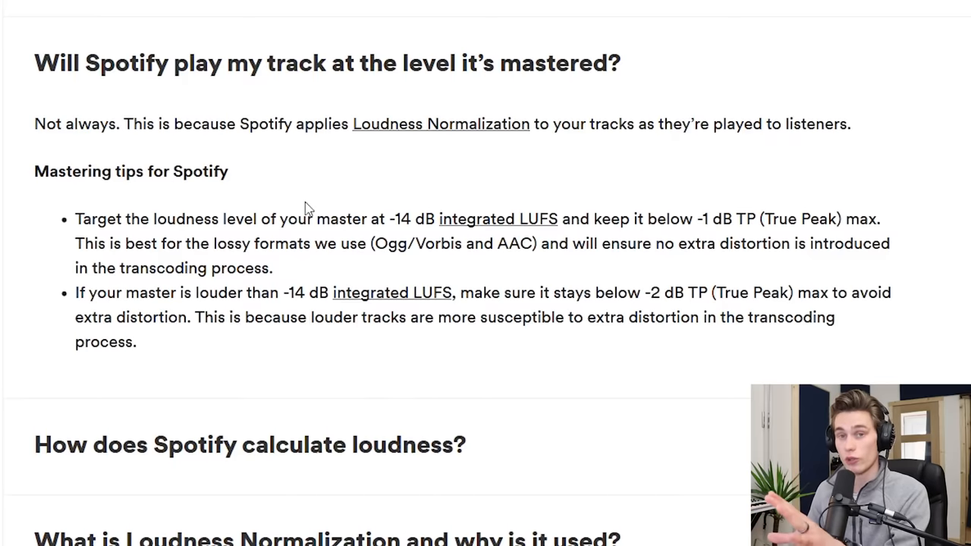
{"action": "mouse_move", "coordinate": [392, 220]}
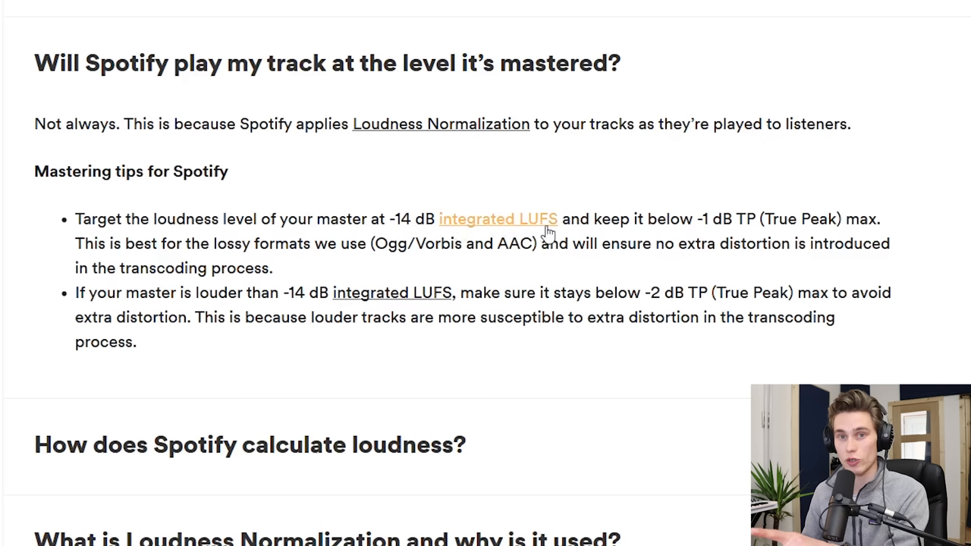
{"action": "mouse_move", "coordinate": [448, 240]}
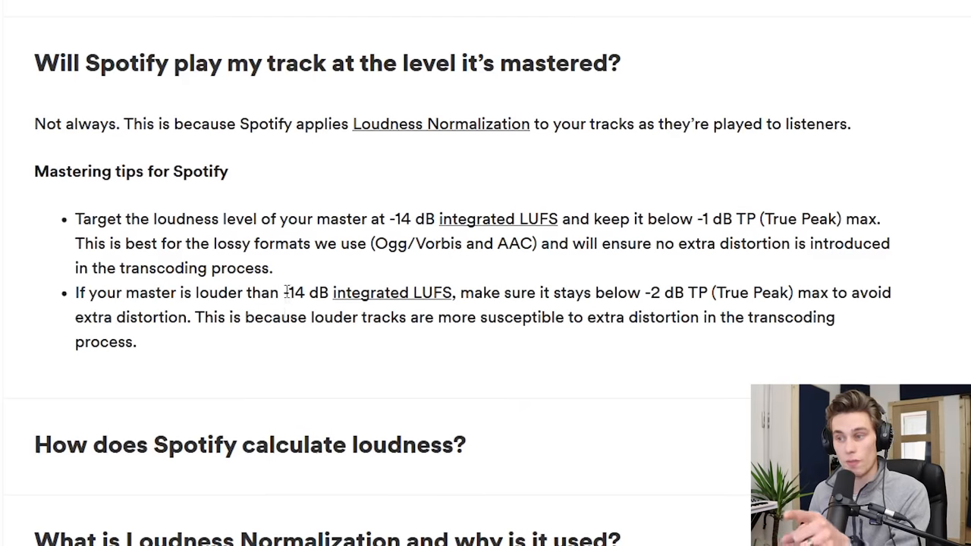
{"action": "mouse_move", "coordinate": [391, 293]}
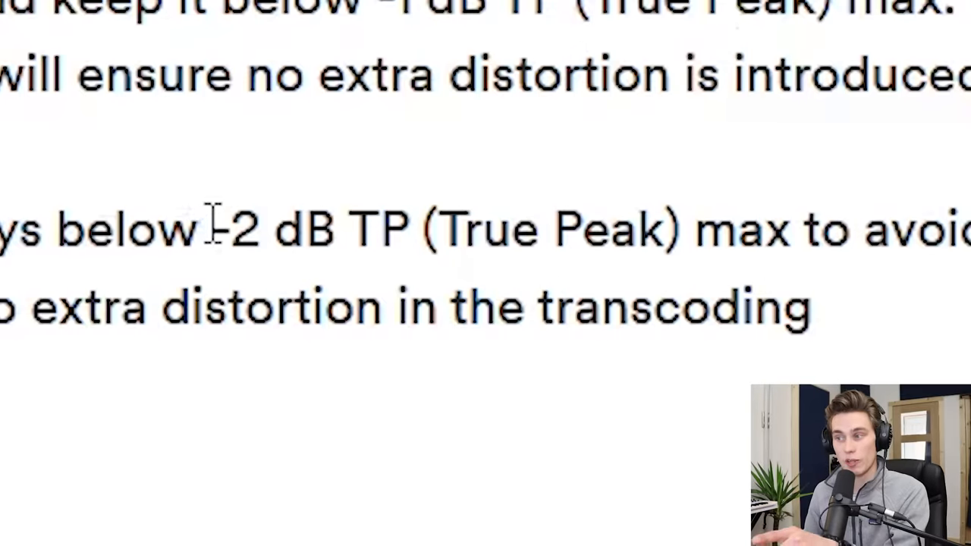
{"action": "mouse_move", "coordinate": [448, 227]}
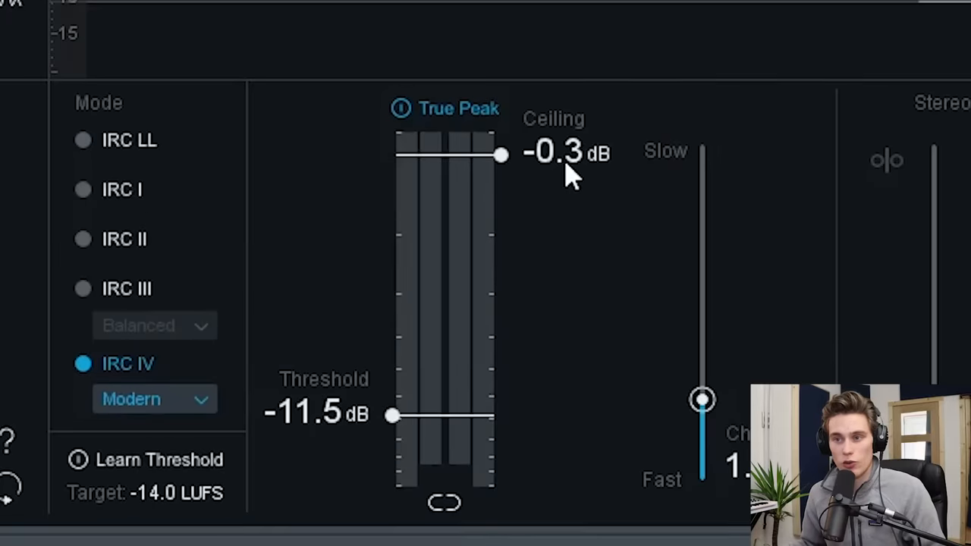
Nudge the Maximizer ceiling to -0.1 dB, then bring it back down to -0.3 dB
{"action": "left_click_drag", "start_coordinate": [500, 155], "coordinate": [501, 143]}
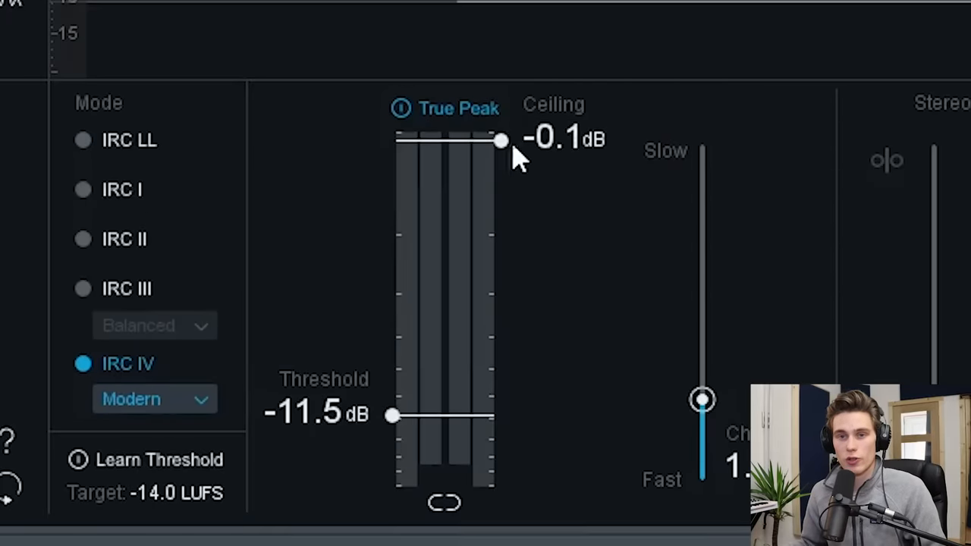
{"action": "mouse_move", "coordinate": [562, 164]}
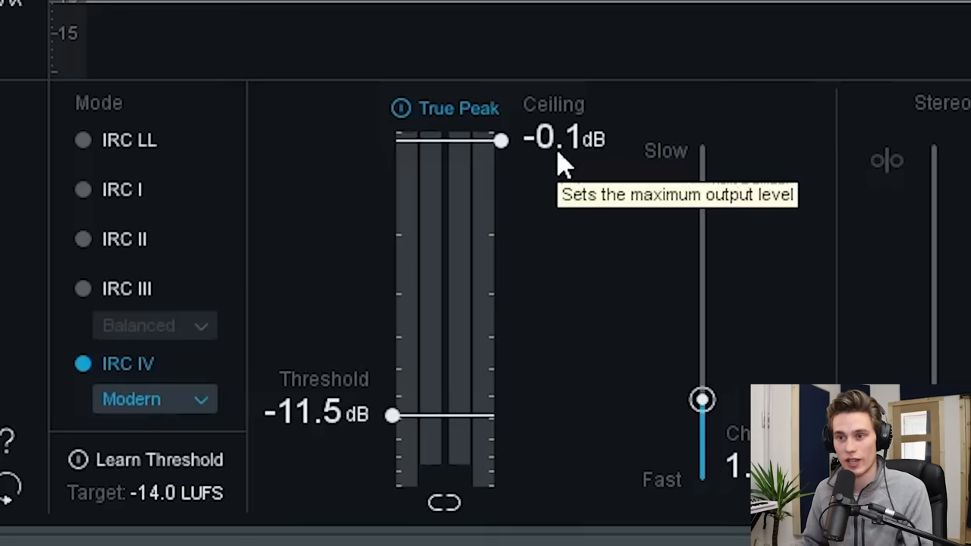
{"action": "left_click_drag", "start_coordinate": [501, 141], "coordinate": [501, 188]}
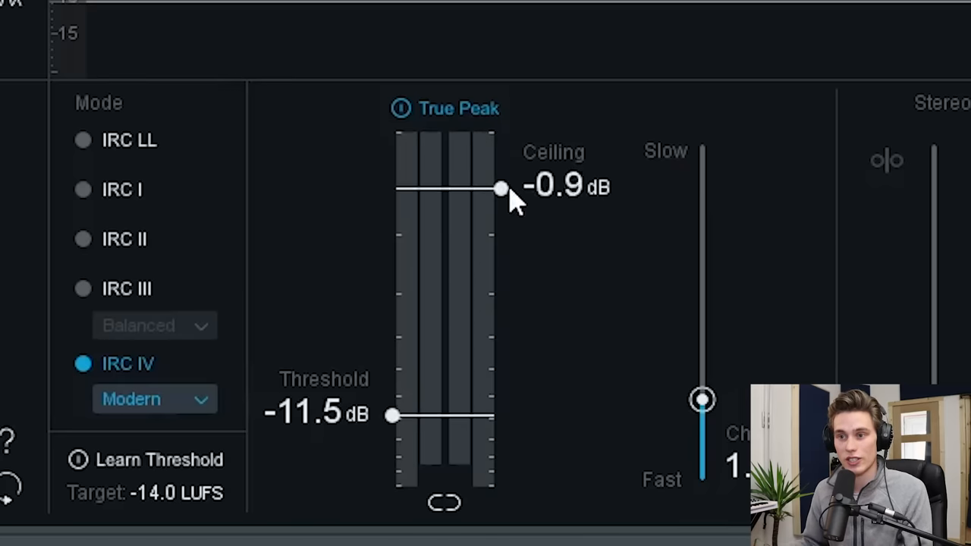
{"action": "left_click_drag", "start_coordinate": [501, 188], "coordinate": [501, 194]}
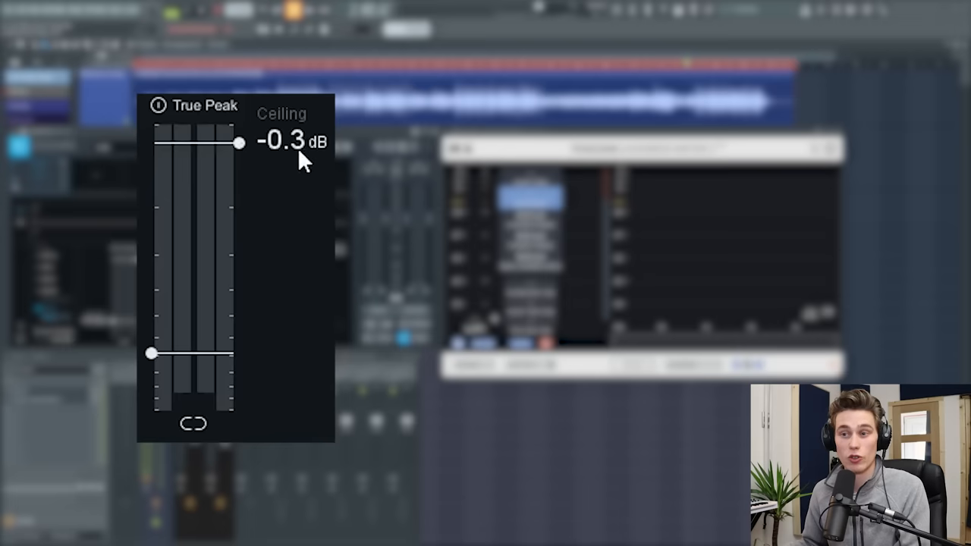
{"action": "mouse_move", "coordinate": [270, 185]}
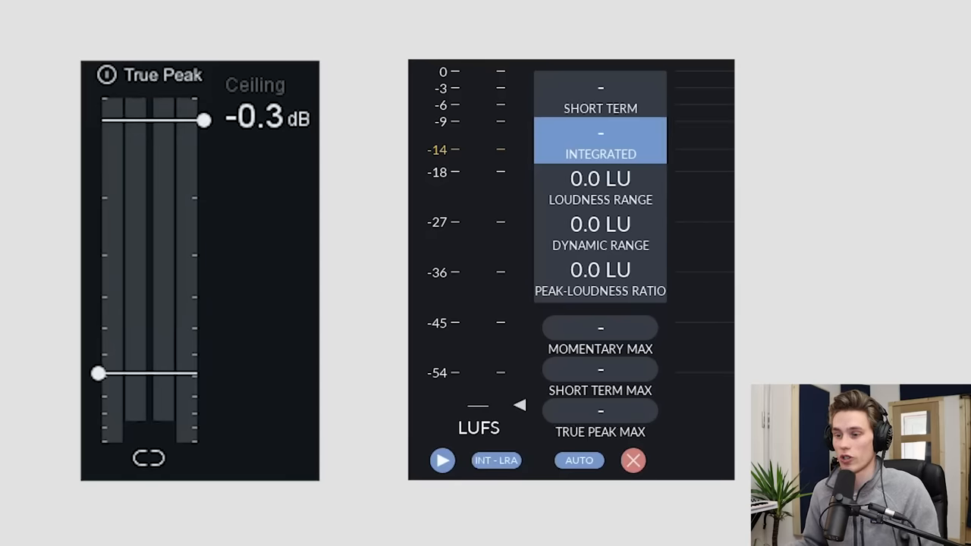
Play the track so Youlean measures -9.7 LUFS integrated and 1.1 dB true peak
{"action": "left_click", "coordinate": [443, 461]}
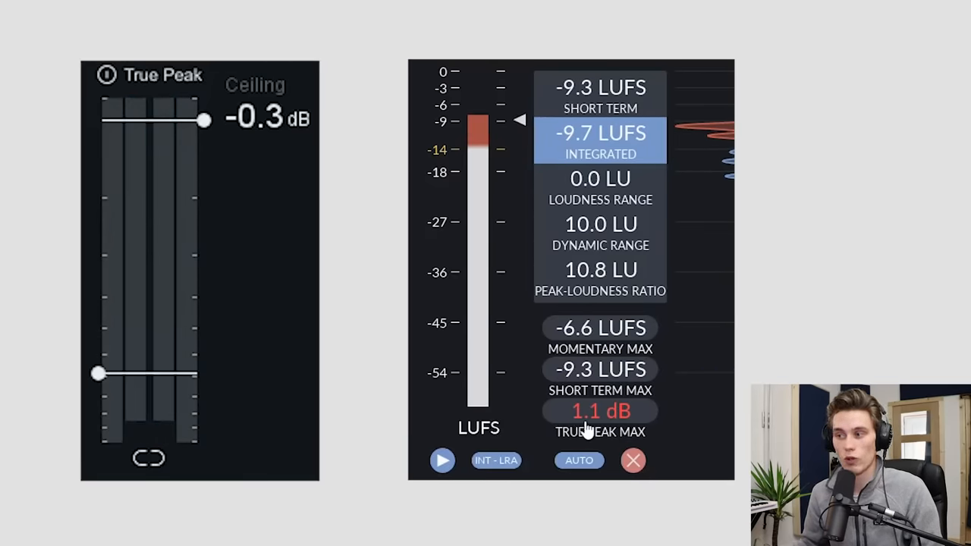
{"action": "mouse_move", "coordinate": [630, 428]}
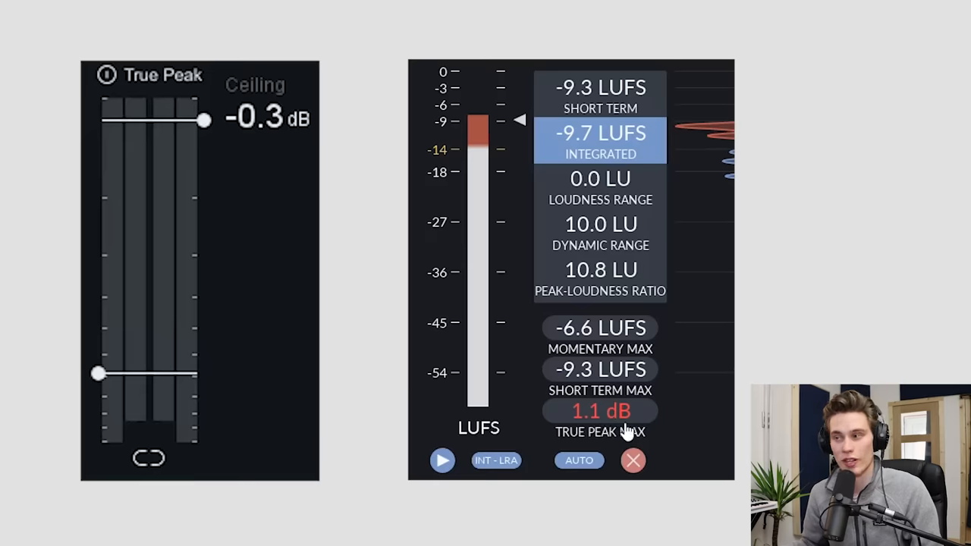
{"action": "mouse_move", "coordinate": [508, 448]}
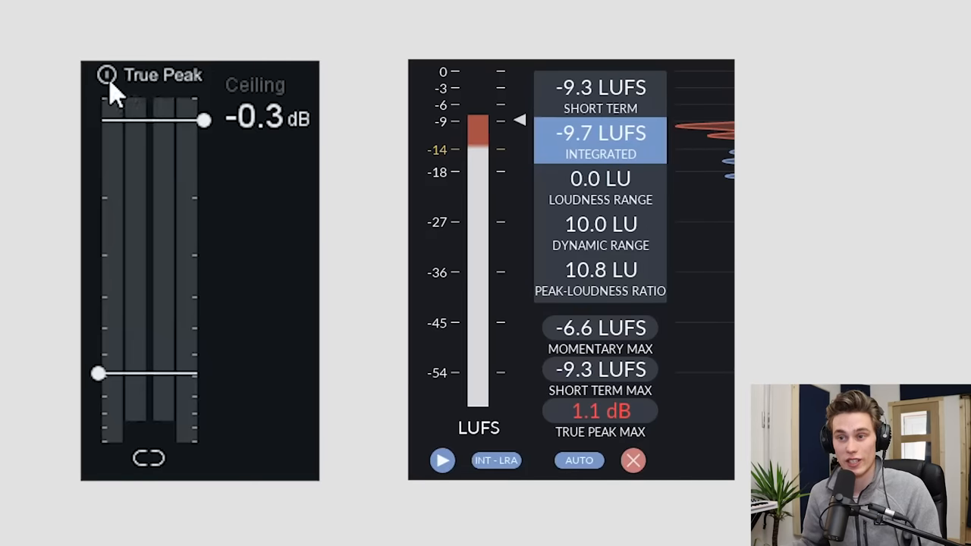
Enable True Peak limiting in the Maximizer and lower the ceiling to about -0.7 dB
{"action": "left_click", "coordinate": [632, 461]}
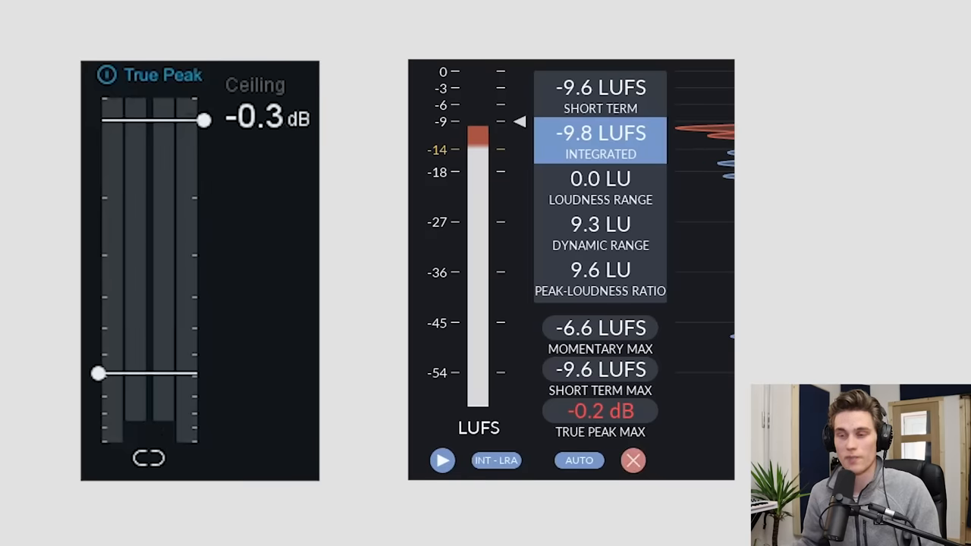
{"action": "left_click_drag", "start_coordinate": [203, 122], "coordinate": [205, 142]}
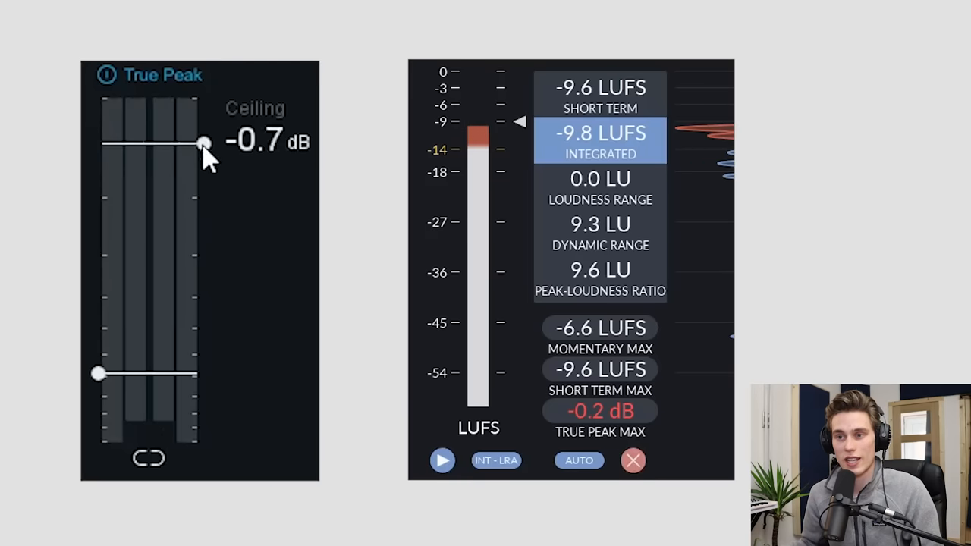
{"action": "left_click_drag", "start_coordinate": [203, 142], "coordinate": [203, 156]}
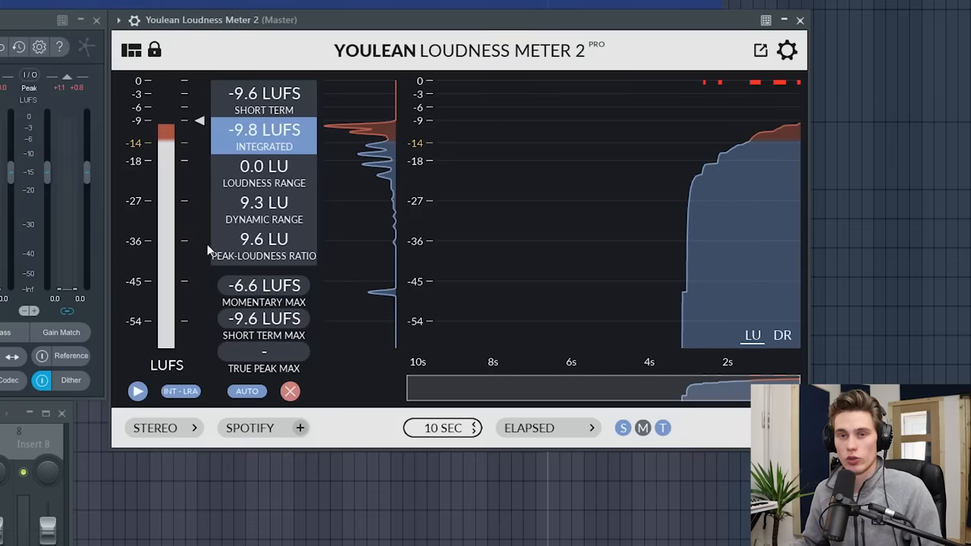
{"action": "mouse_move", "coordinate": [267, 106]}
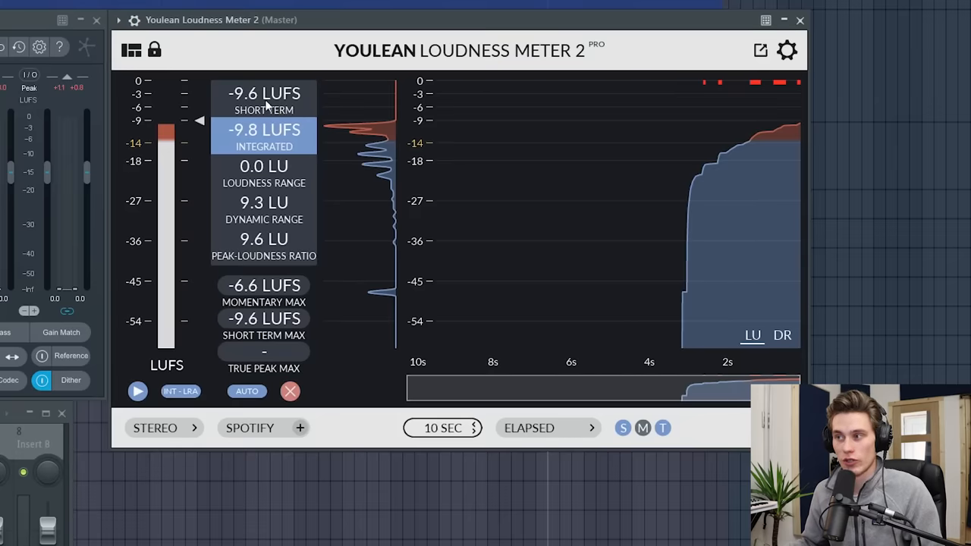
{"action": "mouse_move", "coordinate": [240, 240]}
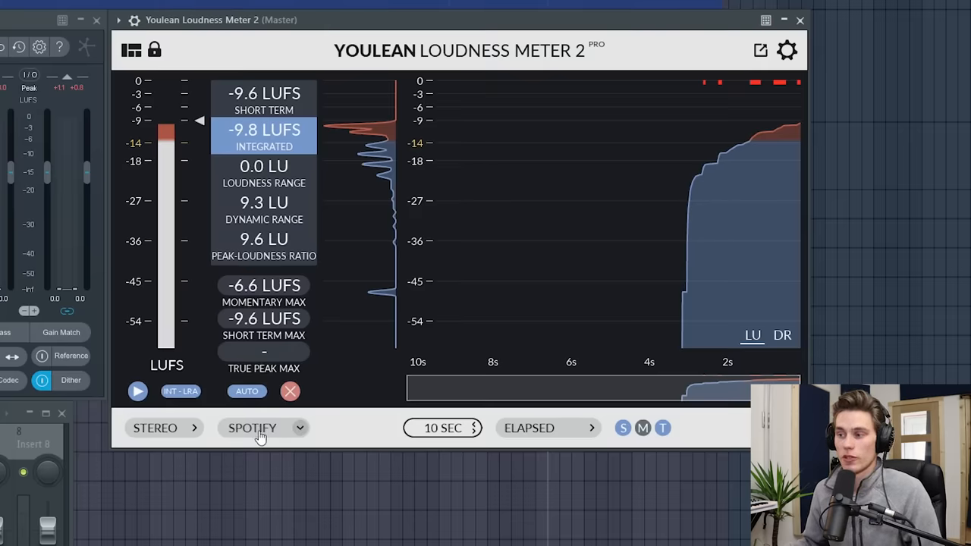
{"action": "left_click", "coordinate": [252, 428]}
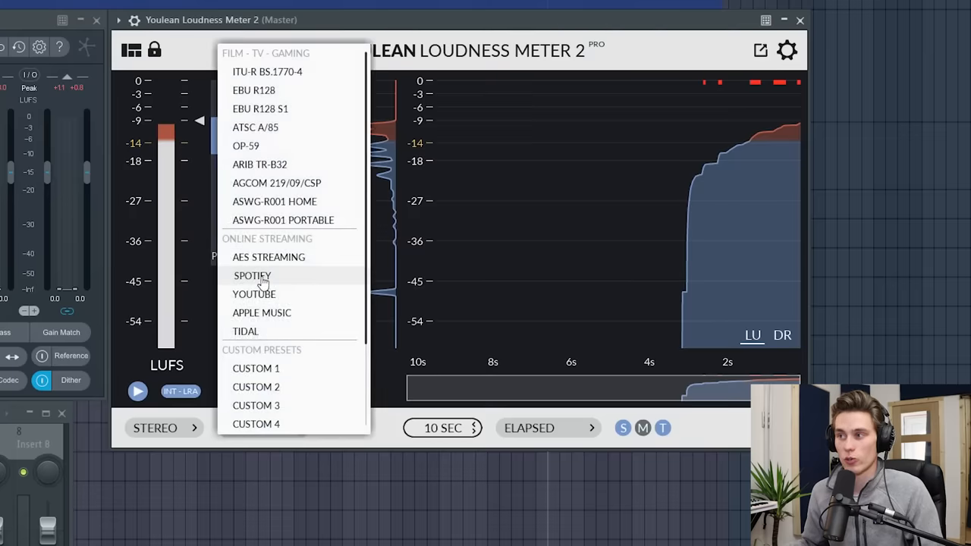
{"action": "mouse_move", "coordinate": [255, 294]}
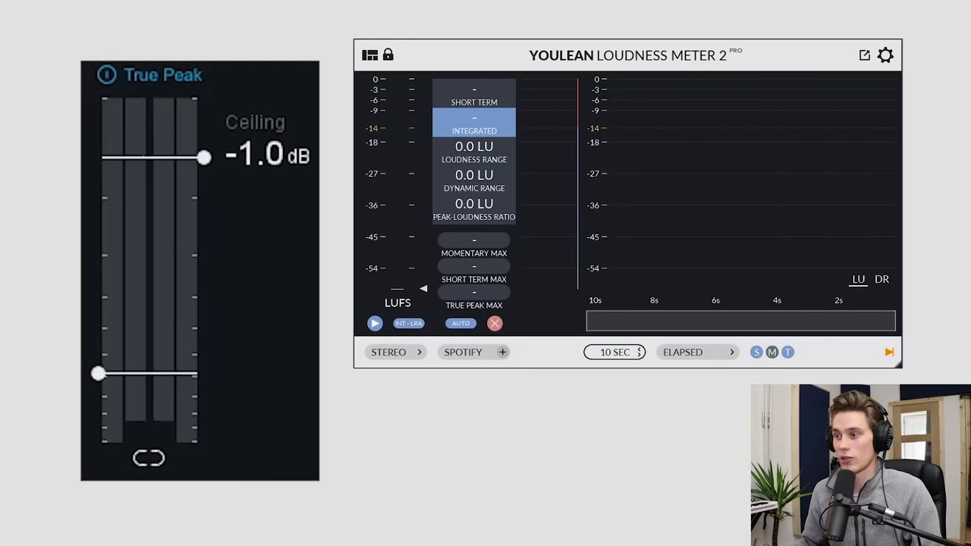
{"action": "mouse_move", "coordinate": [416, 229]}
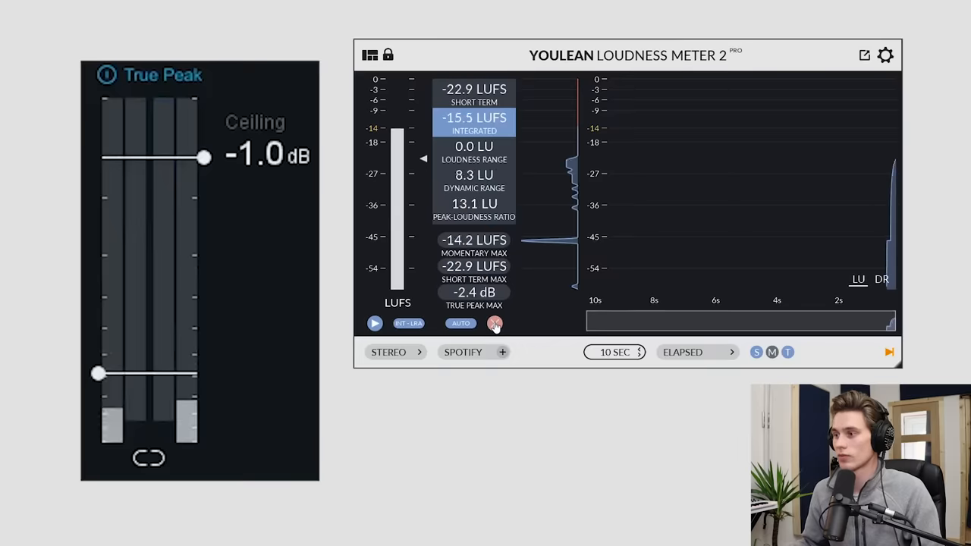
Reset the Youlean meter to remeasure at a -1.0 dB ceiling: -10.3 LUFS, -0.9 dB true peak
{"action": "left_click", "coordinate": [495, 324]}
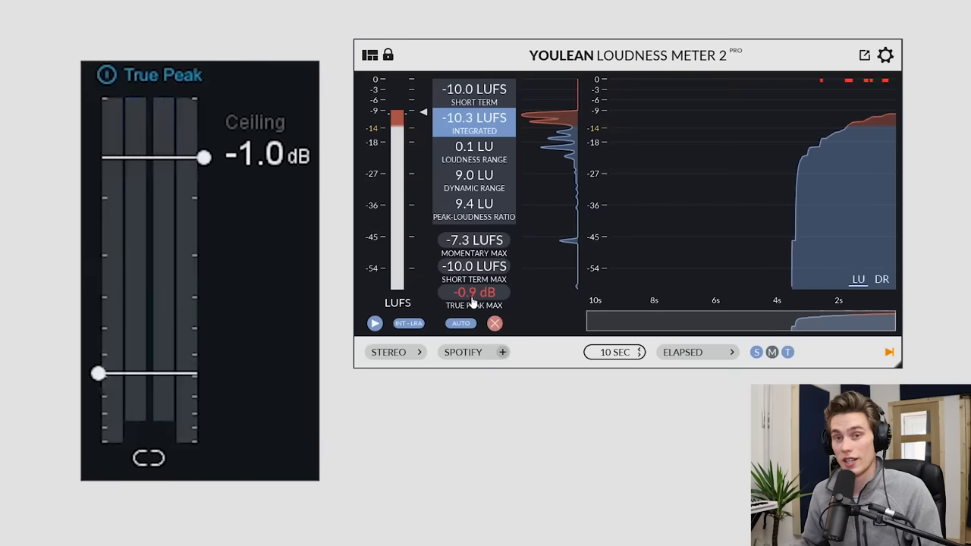
{"action": "mouse_move", "coordinate": [519, 220]}
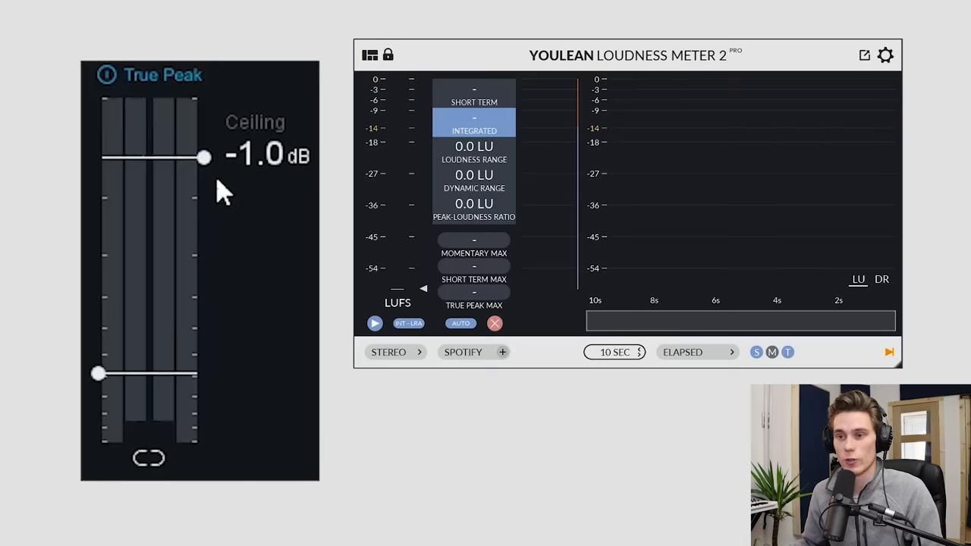
{"action": "mouse_move", "coordinate": [210, 170]}
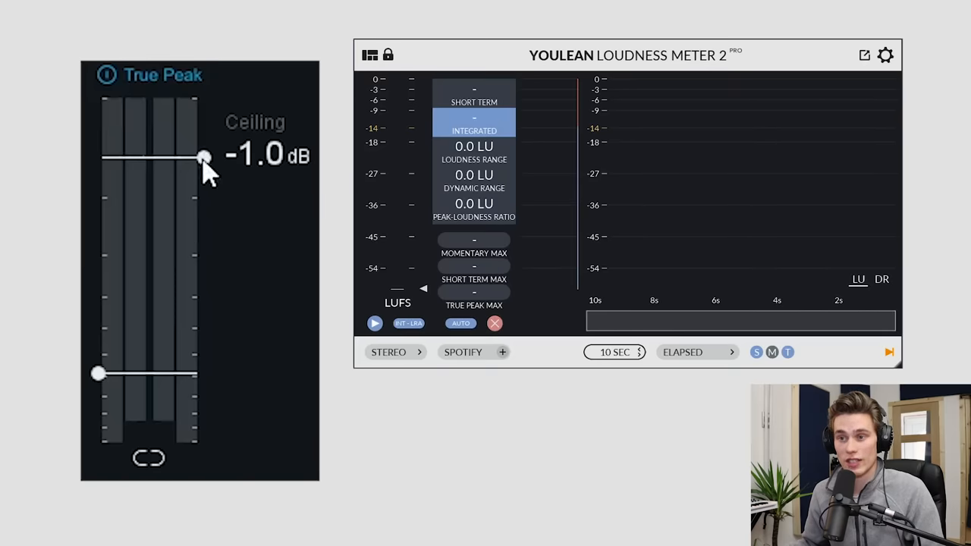
Lower the Maximizer ceiling from -1.0 dB to -1.1 dB
{"action": "left_click_drag", "start_coordinate": [204, 156], "coordinate": [203, 164]}
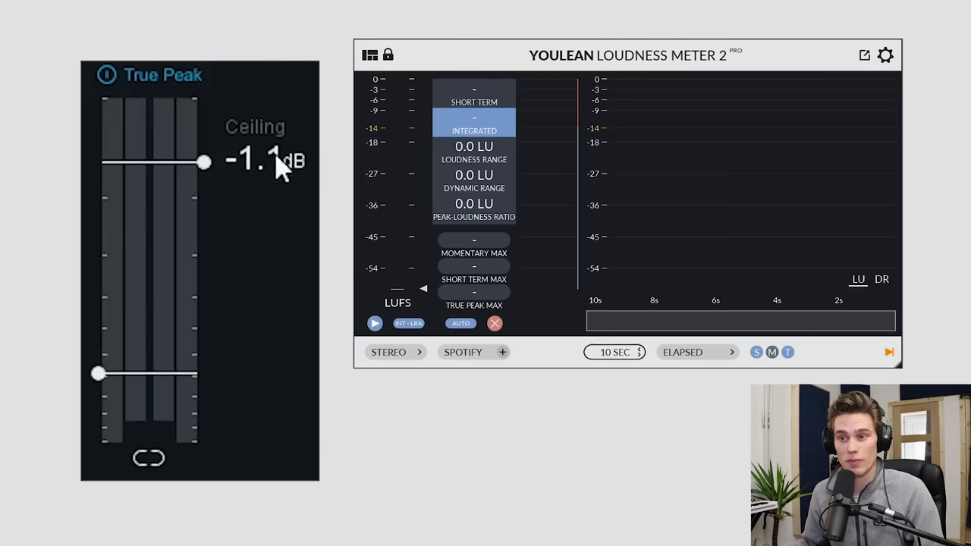
{"action": "mouse_move", "coordinate": [455, 341]}
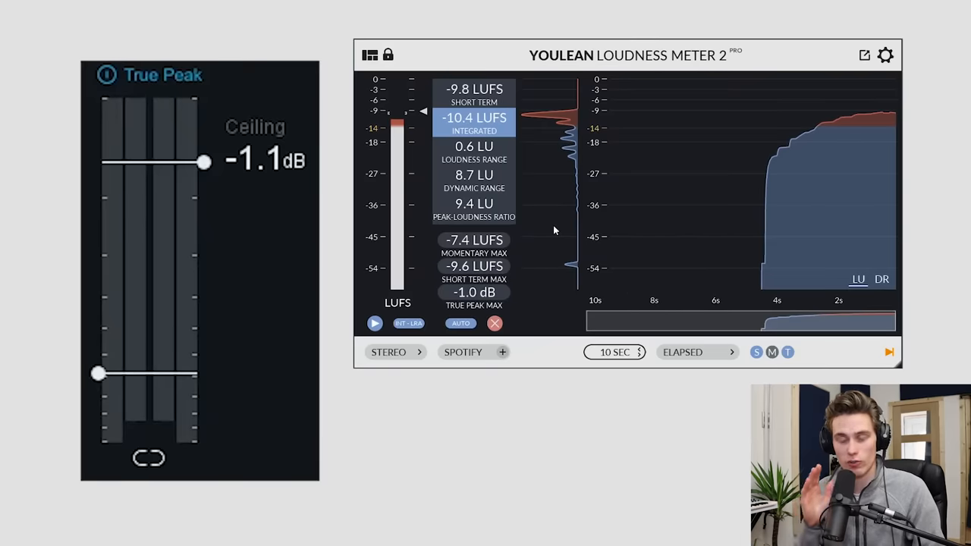
{"action": "mouse_move", "coordinate": [534, 235]}
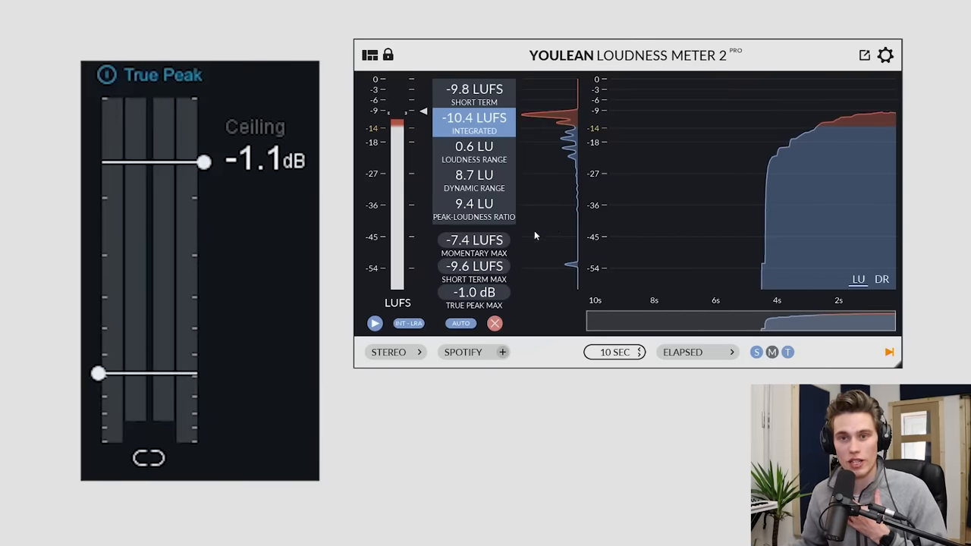
{"action": "mouse_move", "coordinate": [211, 123]}
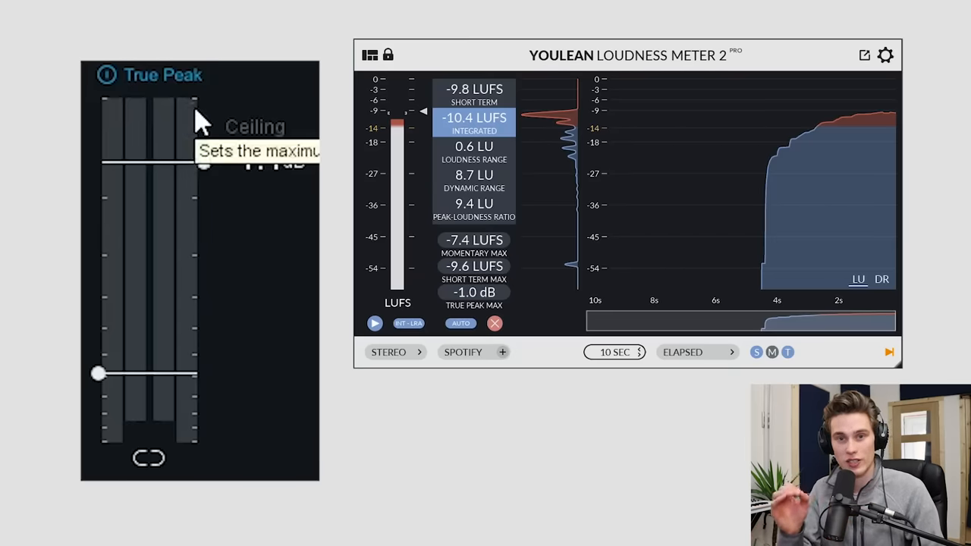
{"action": "mouse_move", "coordinate": [258, 331]}
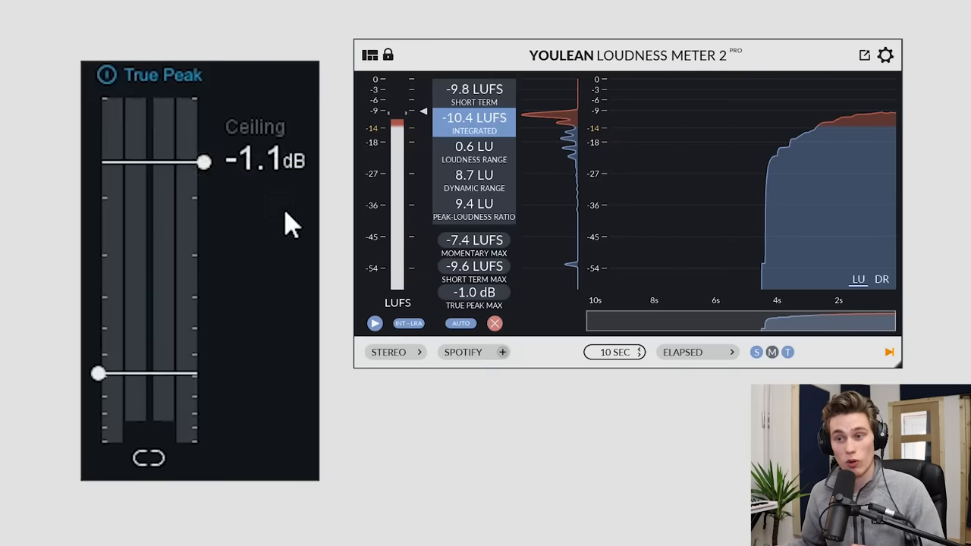
{"action": "left_click_drag", "start_coordinate": [204, 164], "coordinate": [203, 124]}
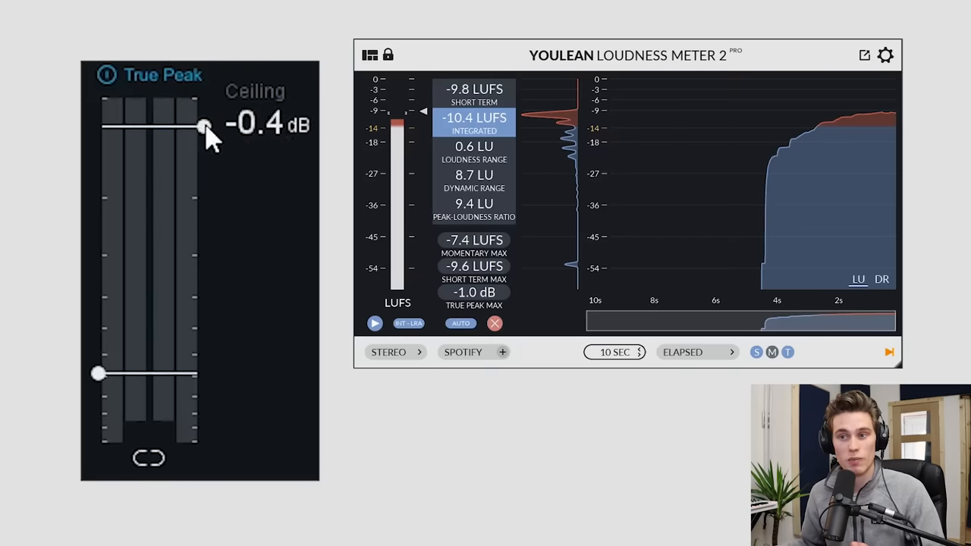
{"action": "left_click_drag", "start_coordinate": [203, 125], "coordinate": [203, 165]}
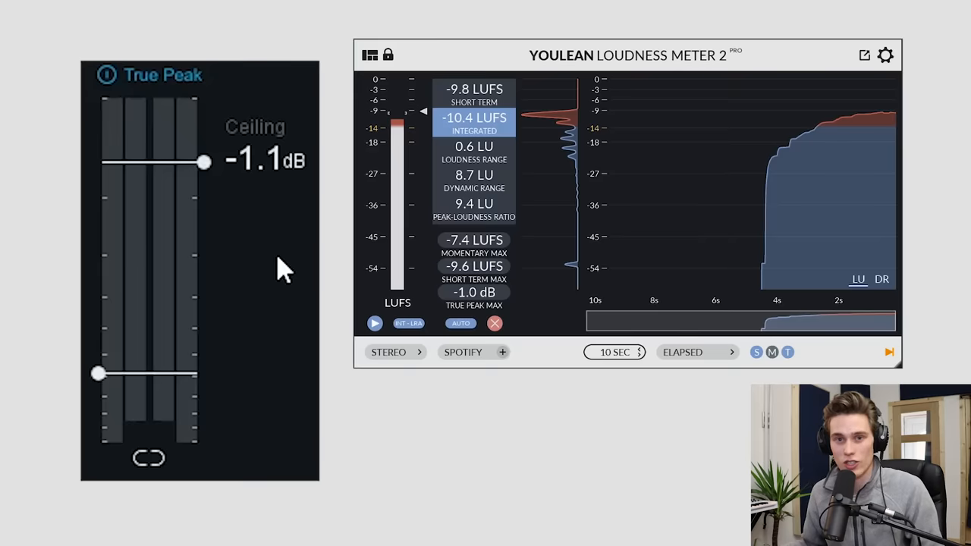
{"action": "mouse_move", "coordinate": [106, 240]}
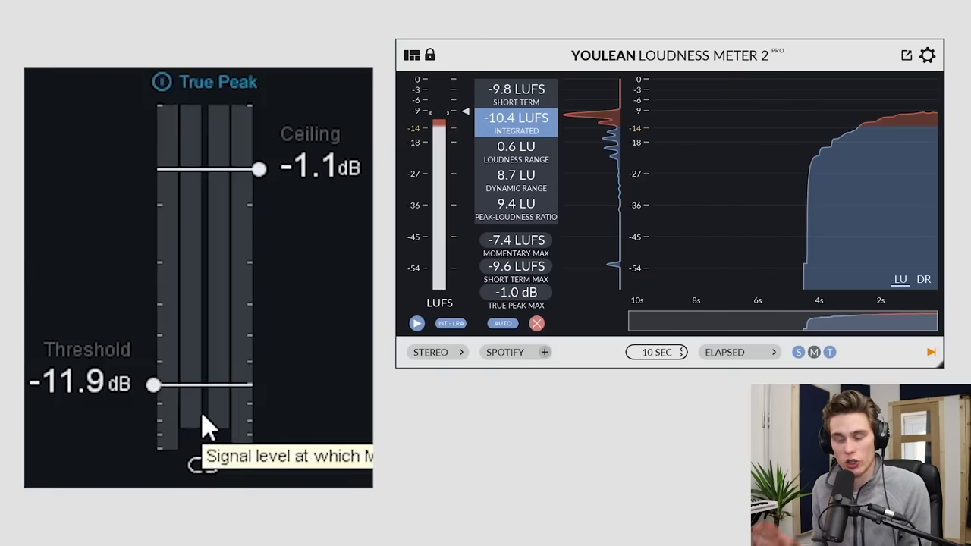
Switch to the browser and bring up the Spotify Mastering & loudness FAQ tab
{"action": "key", "text": "alt+tab"}
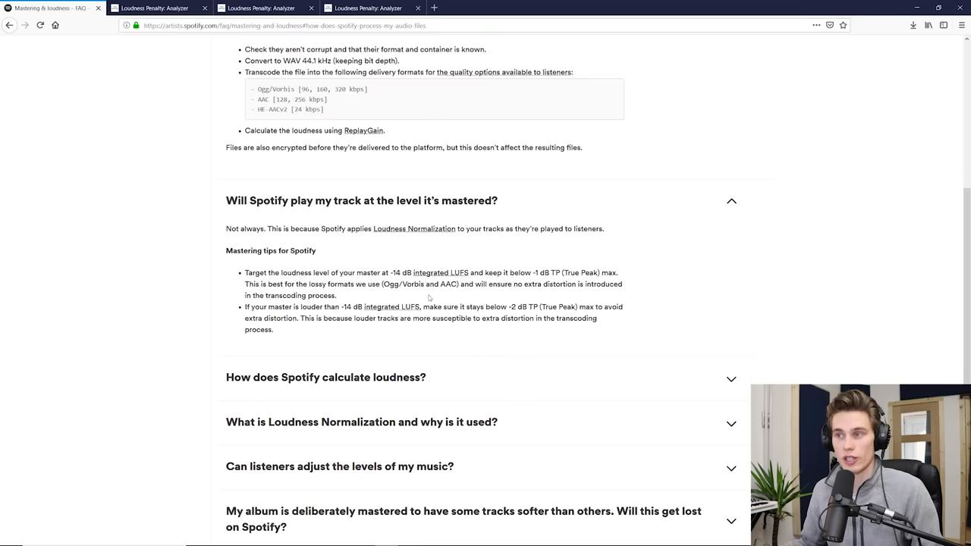
{"action": "left_click", "coordinate": [154, 8]}
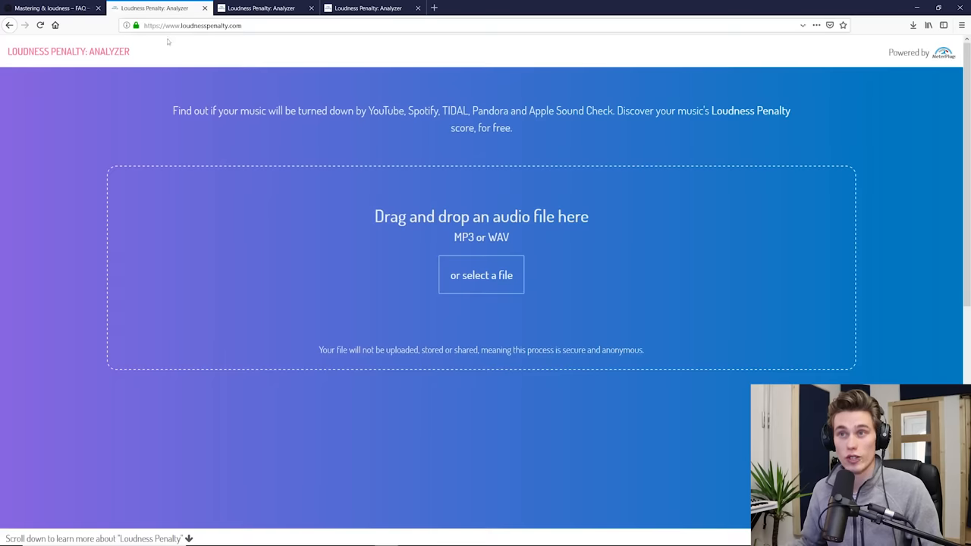
{"action": "mouse_move", "coordinate": [434, 270]}
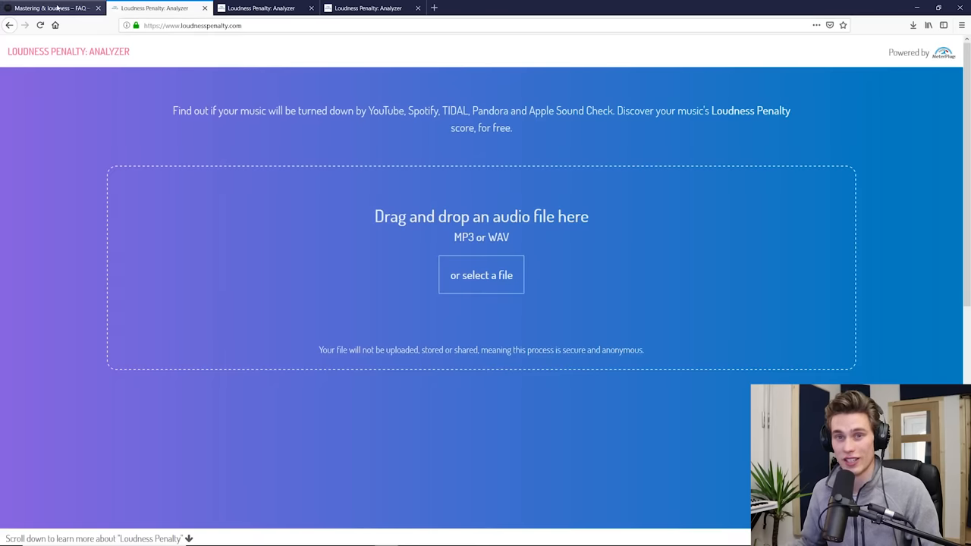
{"action": "left_click", "coordinate": [49, 8]}
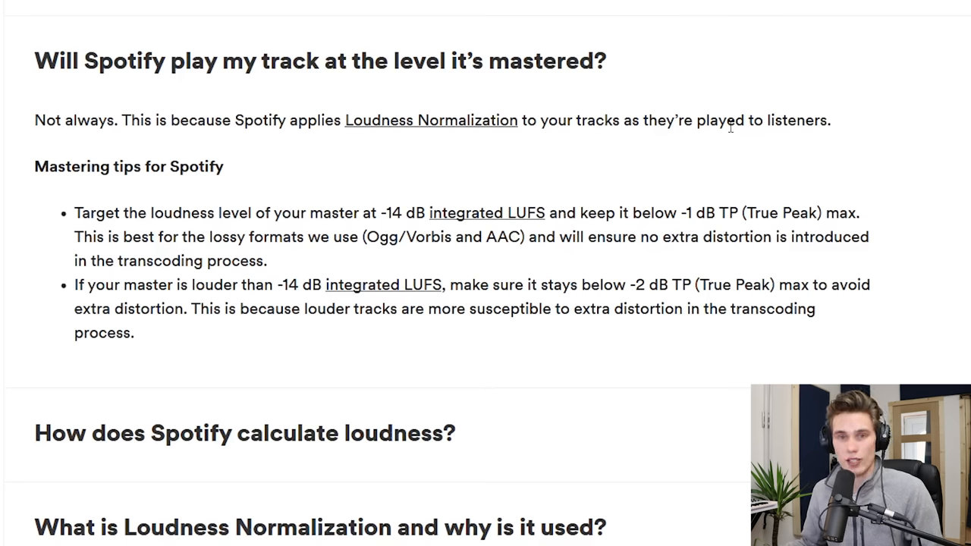
{"action": "mouse_move", "coordinate": [561, 278]}
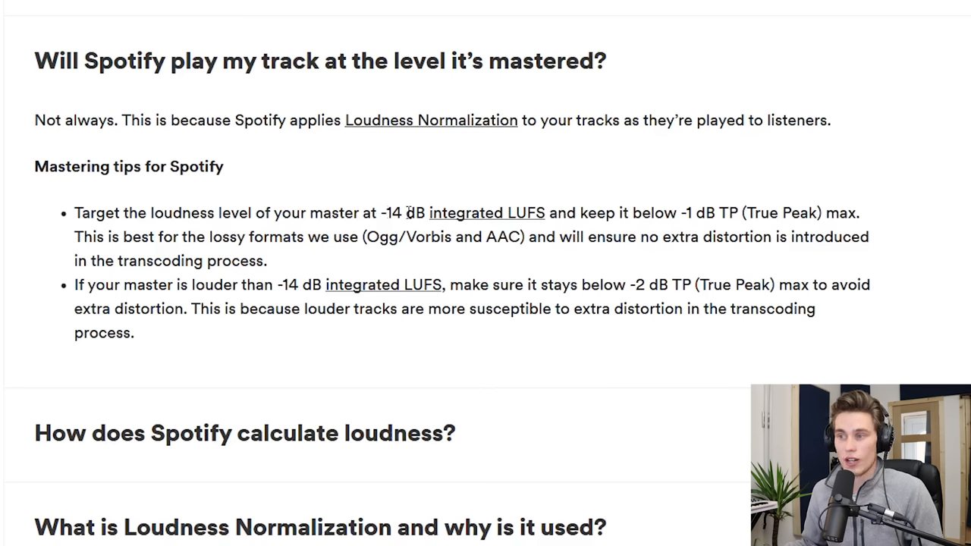
{"action": "mouse_move", "coordinate": [485, 213]}
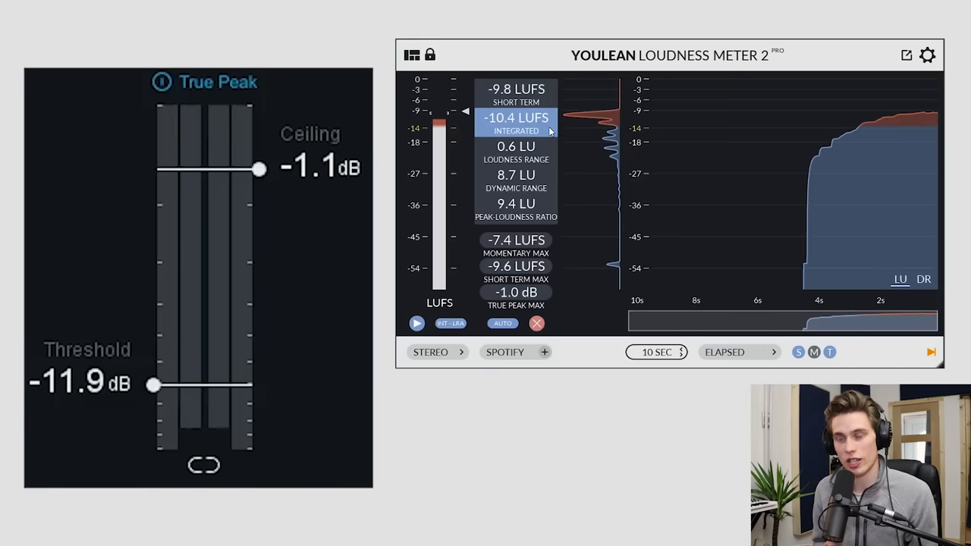
{"action": "mouse_move", "coordinate": [363, 382]}
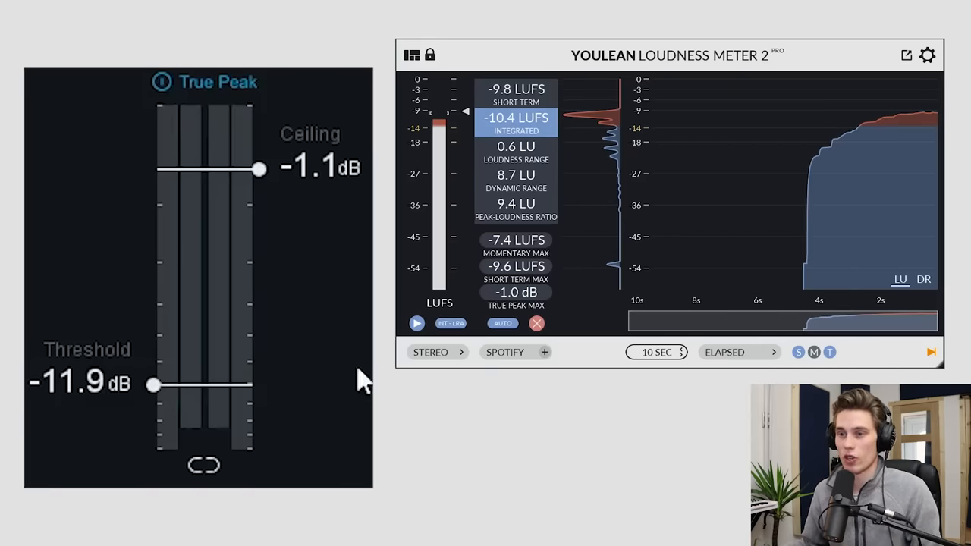
Move the Maximizer threshold up to -5.8 dB, then down to -11.5 dB for about -10 LUFS
{"action": "left_click_drag", "start_coordinate": [155, 385], "coordinate": [155, 302]}
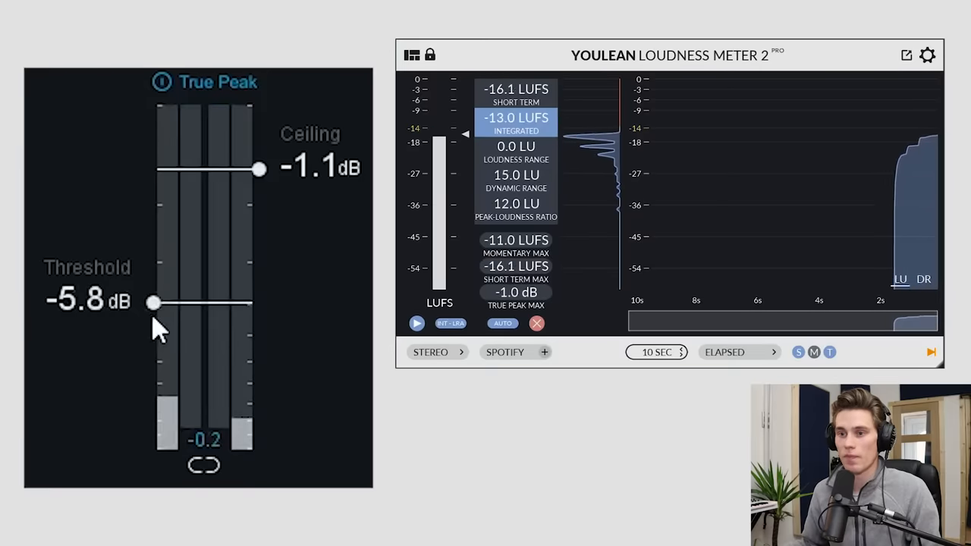
{"action": "left_click_drag", "start_coordinate": [152, 304], "coordinate": [151, 379]}
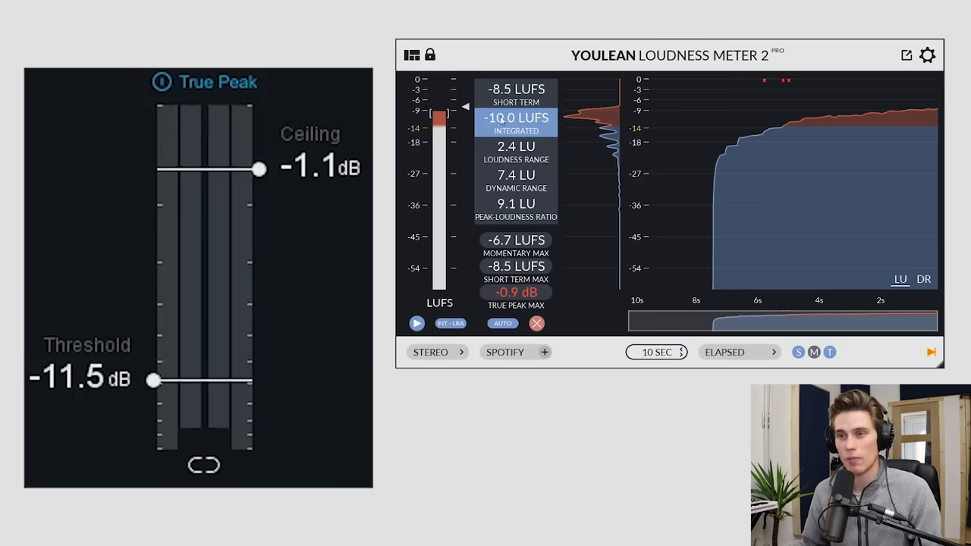
{"action": "mouse_move", "coordinate": [311, 231]}
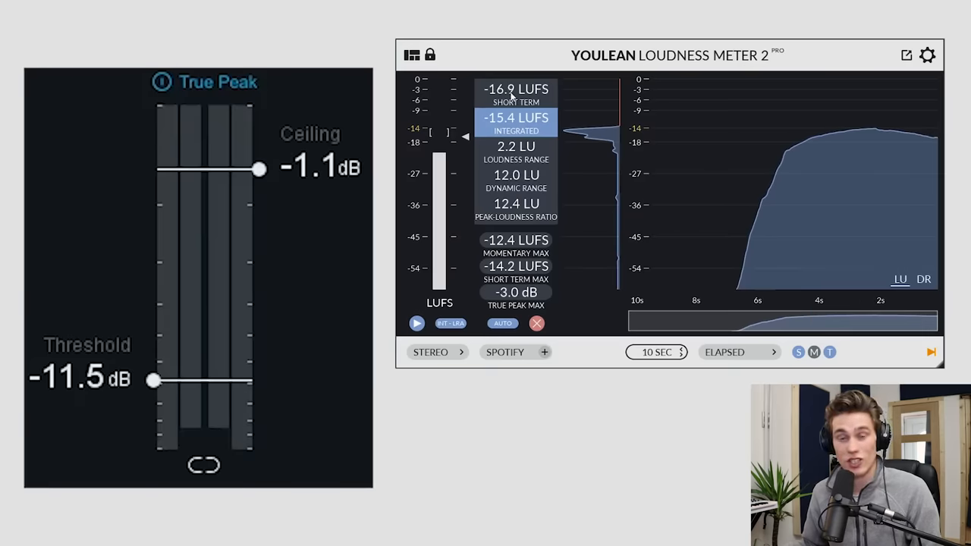
{"action": "mouse_move", "coordinate": [443, 106]}
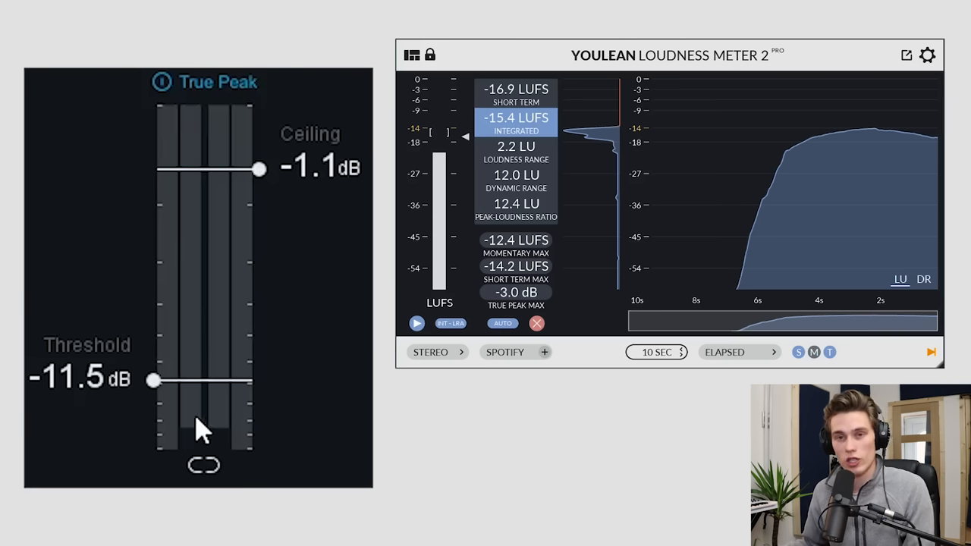
{"action": "mouse_move", "coordinate": [186, 387]}
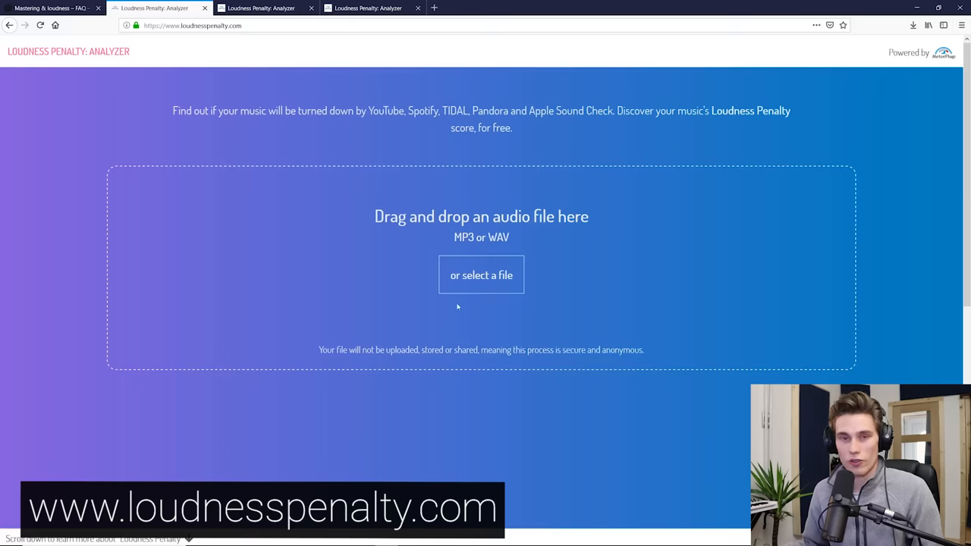
Load Master Loud.wav into Loudness Penalty Analyzer to read its streaming penalties
{"action": "left_click", "coordinate": [261, 9]}
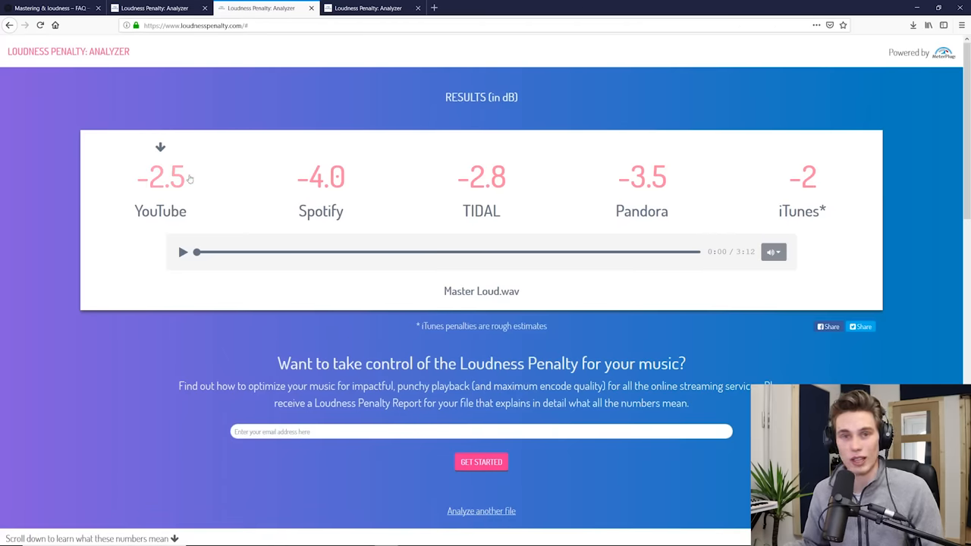
{"action": "mouse_move", "coordinate": [267, 191]}
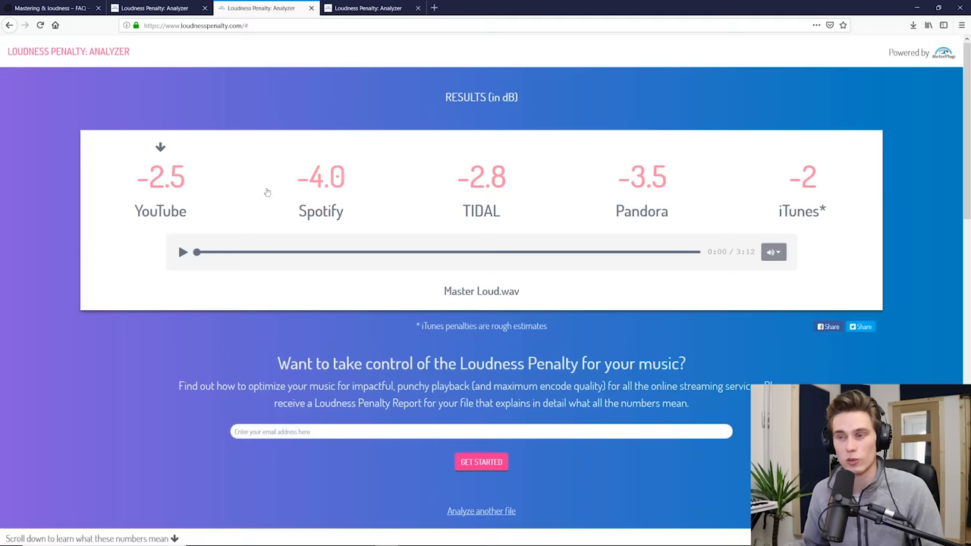
{"action": "mouse_move", "coordinate": [352, 284]}
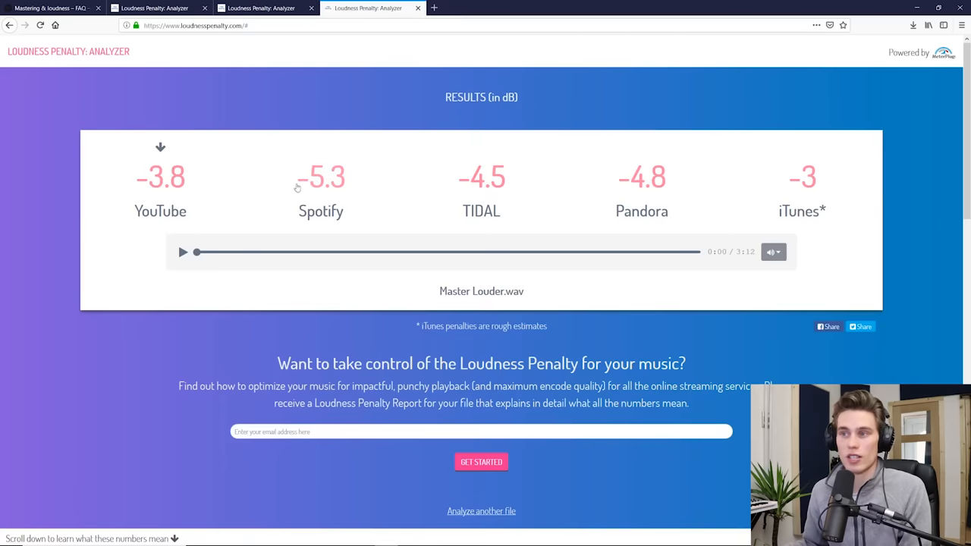
{"action": "mouse_move", "coordinate": [321, 188]}
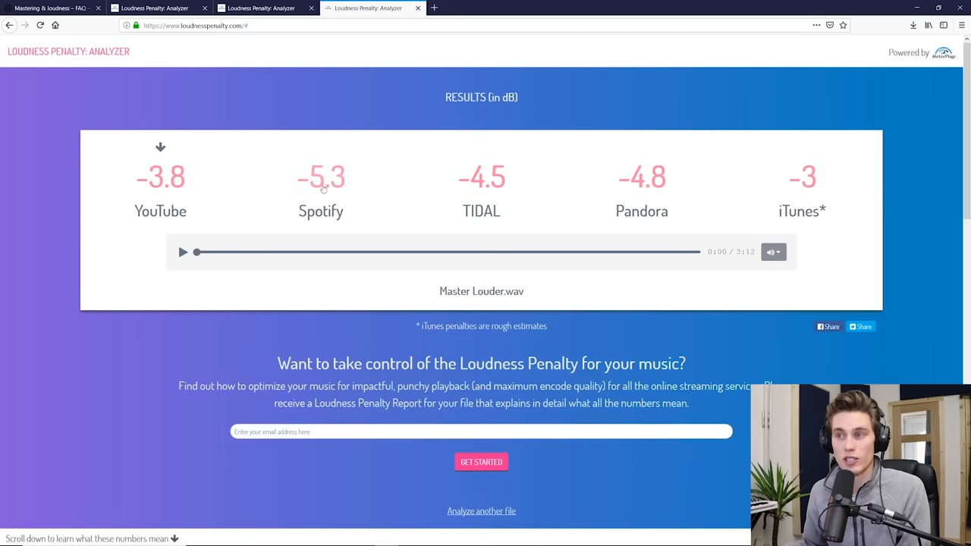
{"action": "mouse_move", "coordinate": [196, 159]}
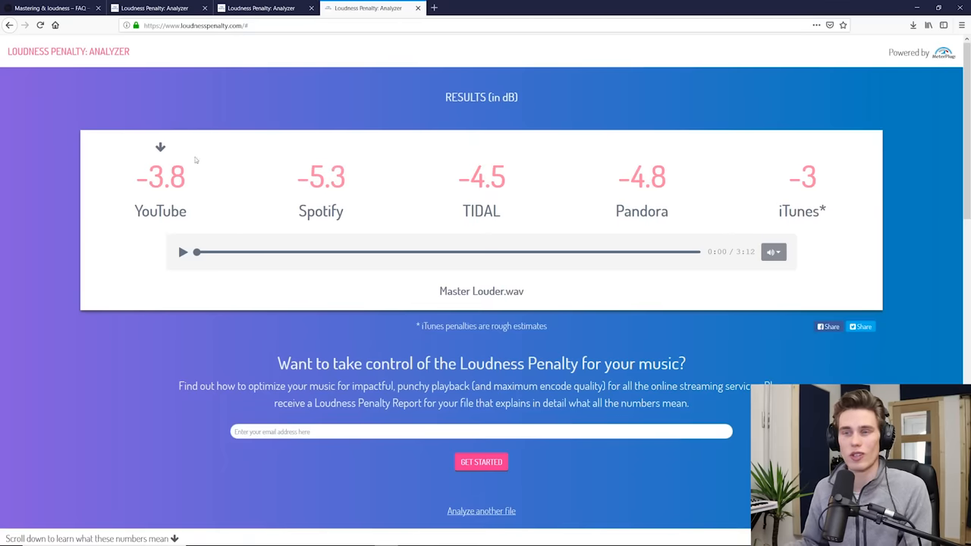
{"action": "mouse_move", "coordinate": [261, 201]}
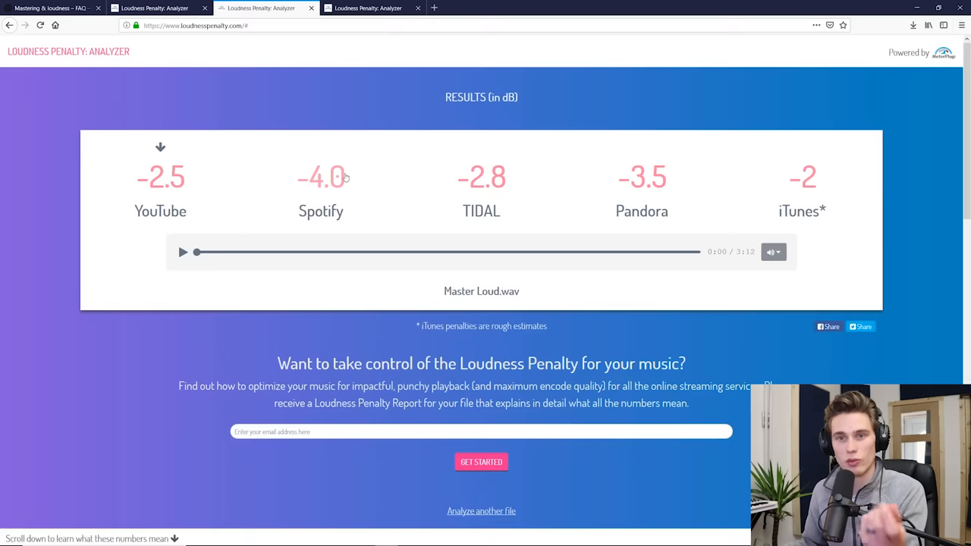
{"action": "mouse_move", "coordinate": [340, 191]}
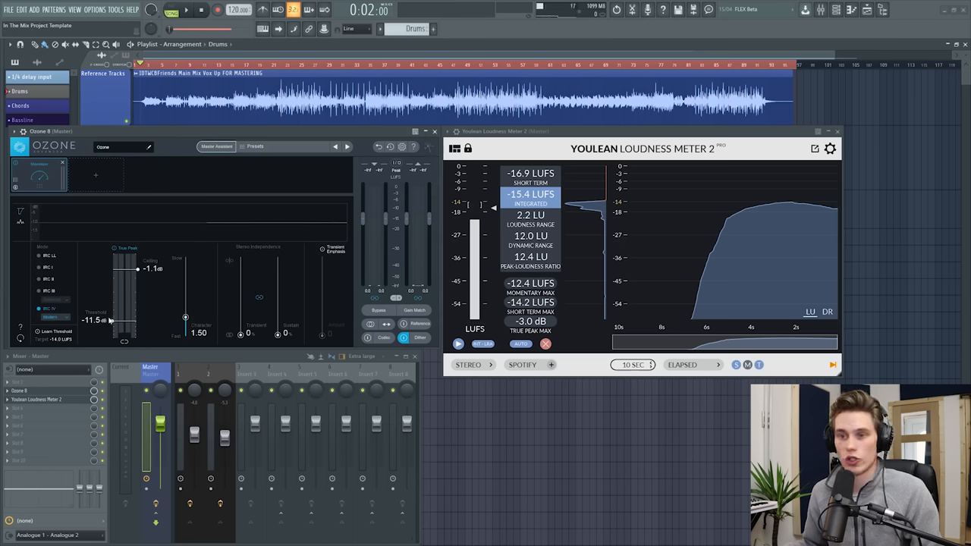
{"action": "left_click_drag", "start_coordinate": [114, 322], "coordinate": [112, 326]}
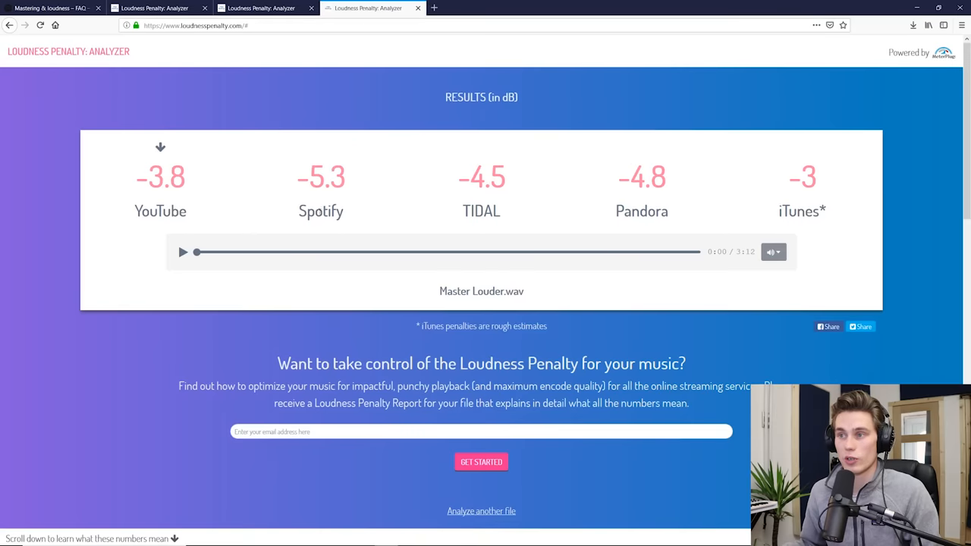
Switch to the browser showing Master Louder.wav's -5.3 Spotify loudness penalty
{"action": "key", "text": "alt+tab"}
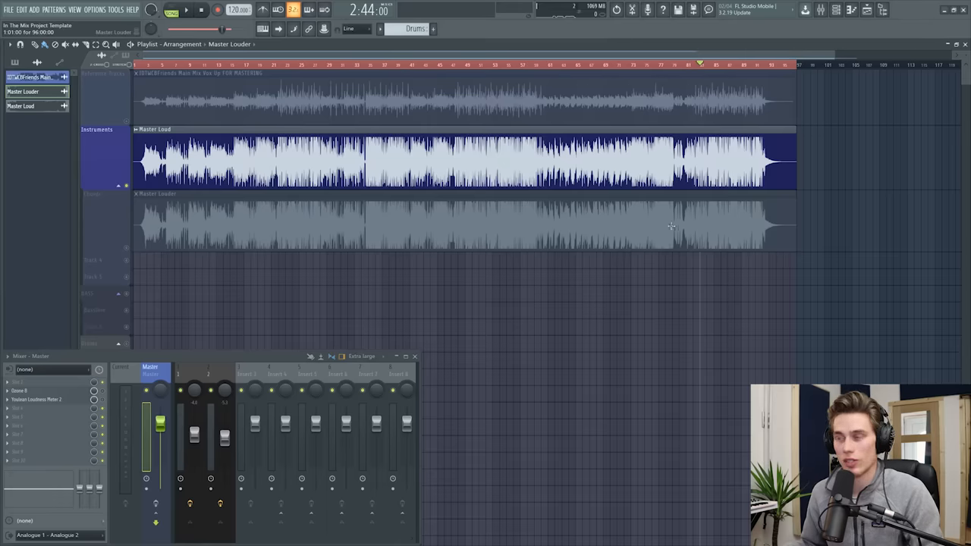
{"action": "mouse_move", "coordinate": [419, 215]}
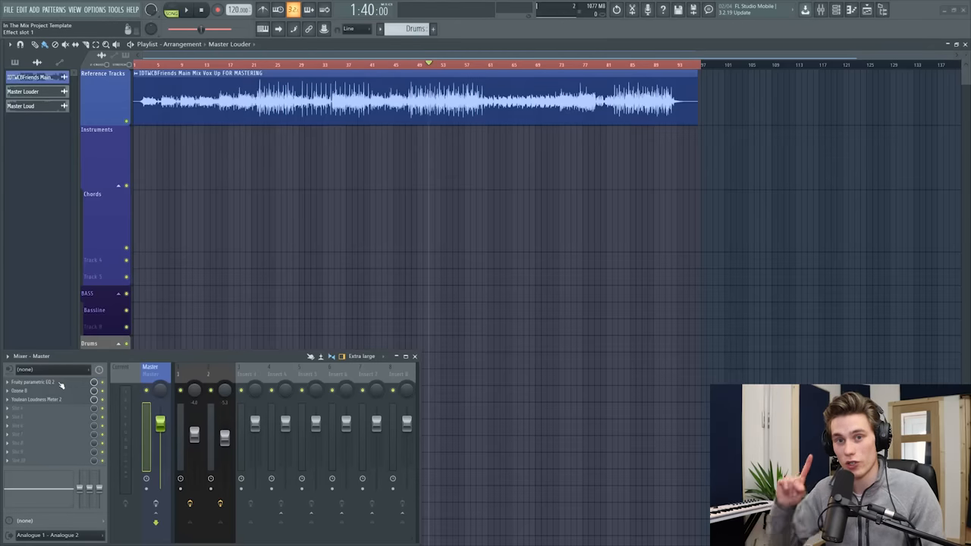
Inspect Fruity Parametric EQ 2 on the master, then delete it and confirm removal
{"action": "left_click", "coordinate": [45, 383]}
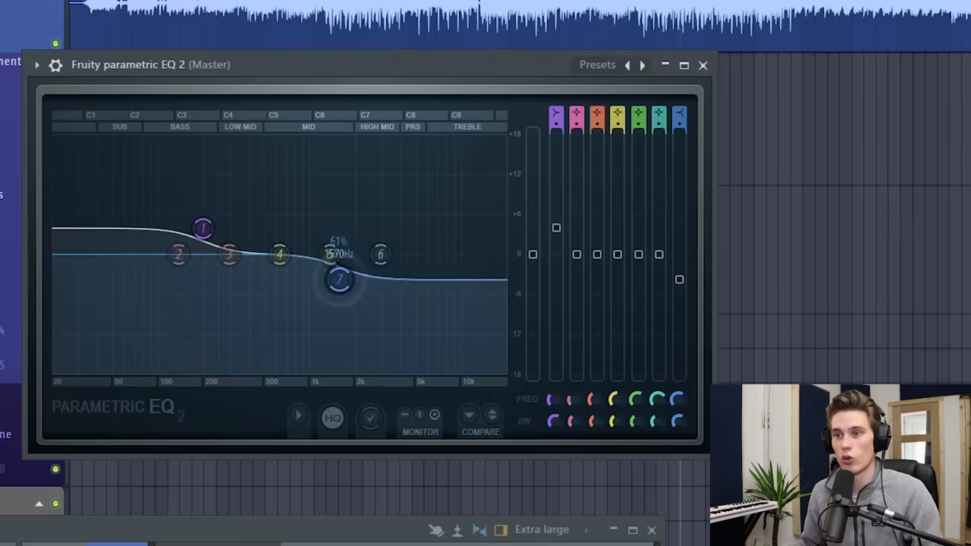
{"action": "left_click_drag", "start_coordinate": [340, 281], "coordinate": [340, 283]}
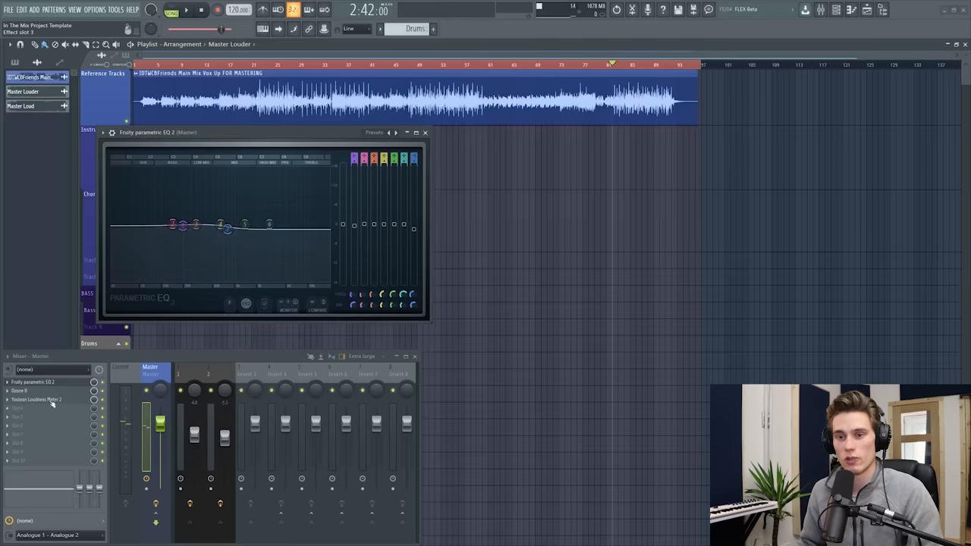
{"action": "left_click", "coordinate": [18, 345]}
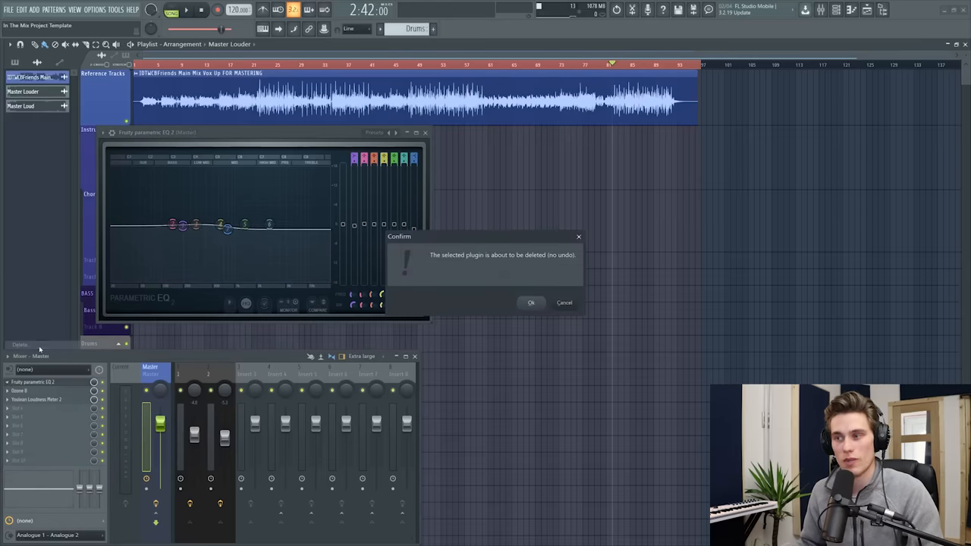
{"action": "left_click", "coordinate": [531, 304]}
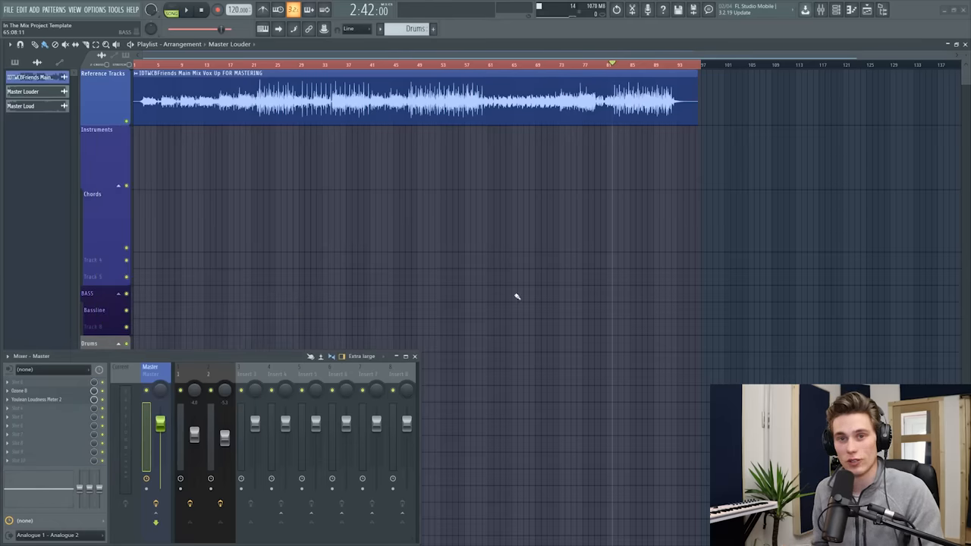